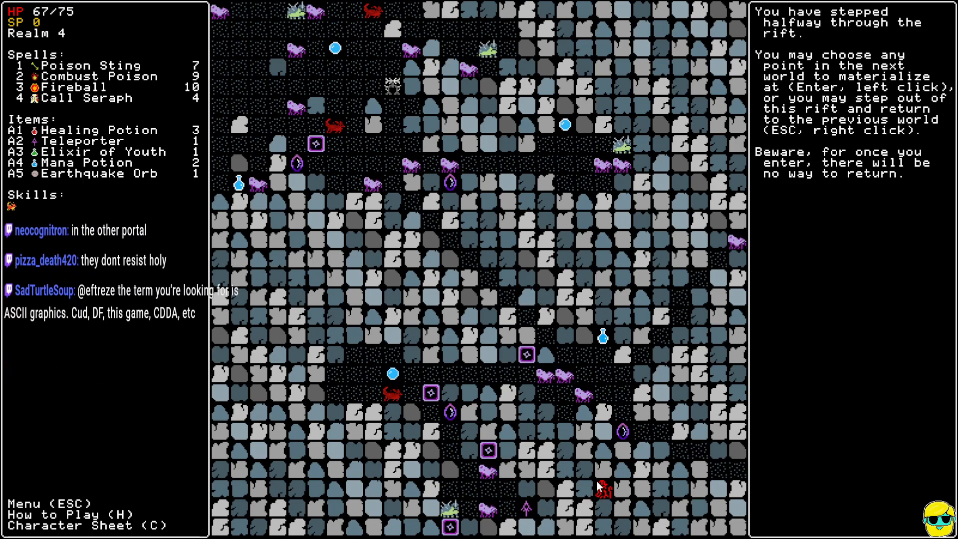
mouse_move(544, 379)
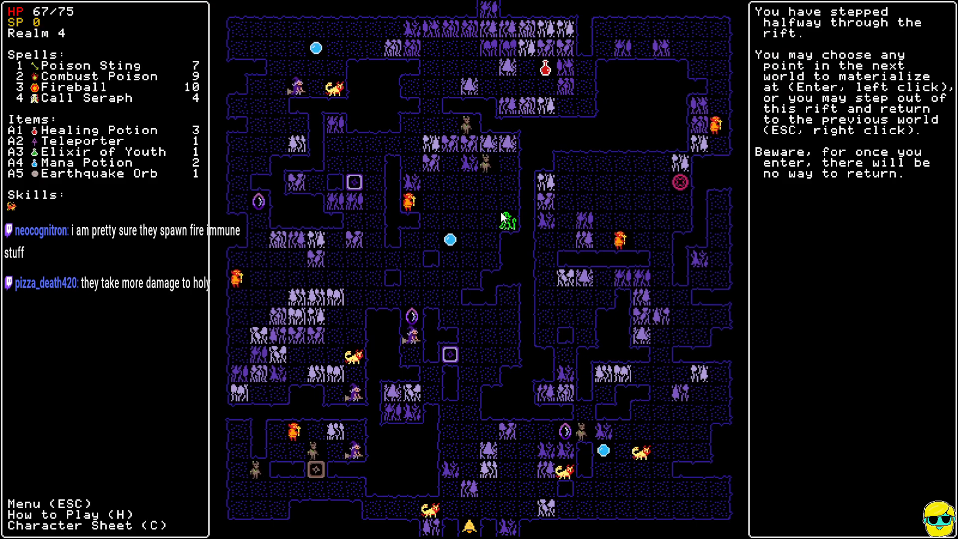
mouse_move(351, 455)
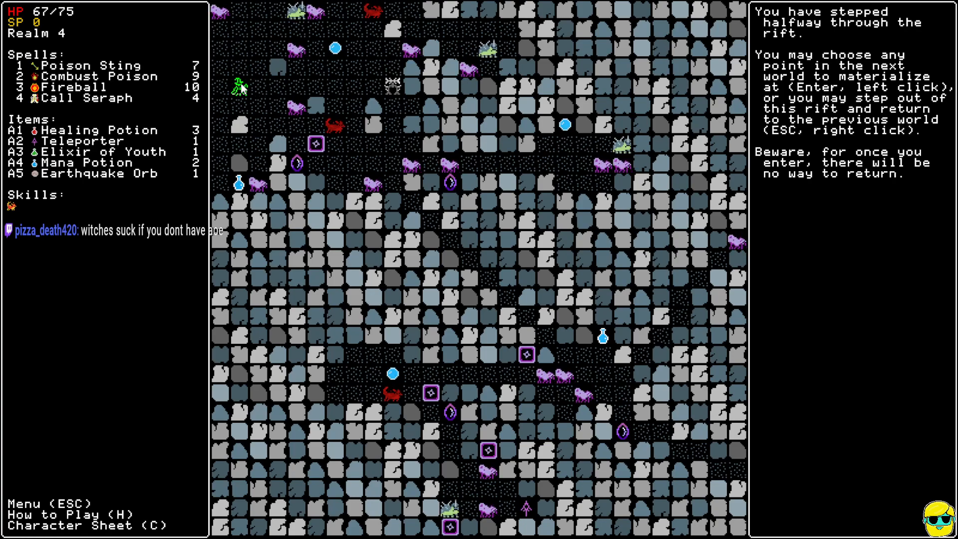
Materialize at the top-left of realm 5 and hit the surrounding monsters with Fireball and Call Seraph.
click(243, 86)
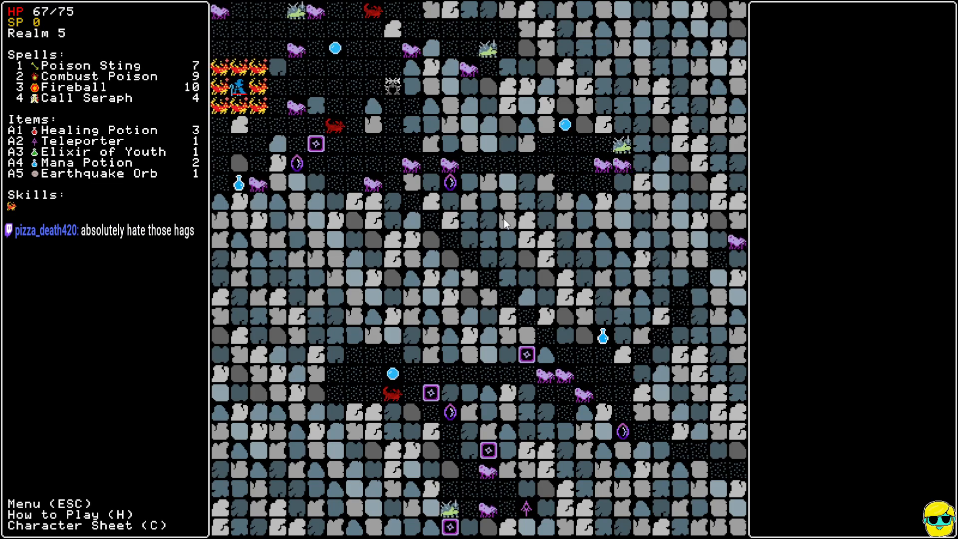
click(86, 87)
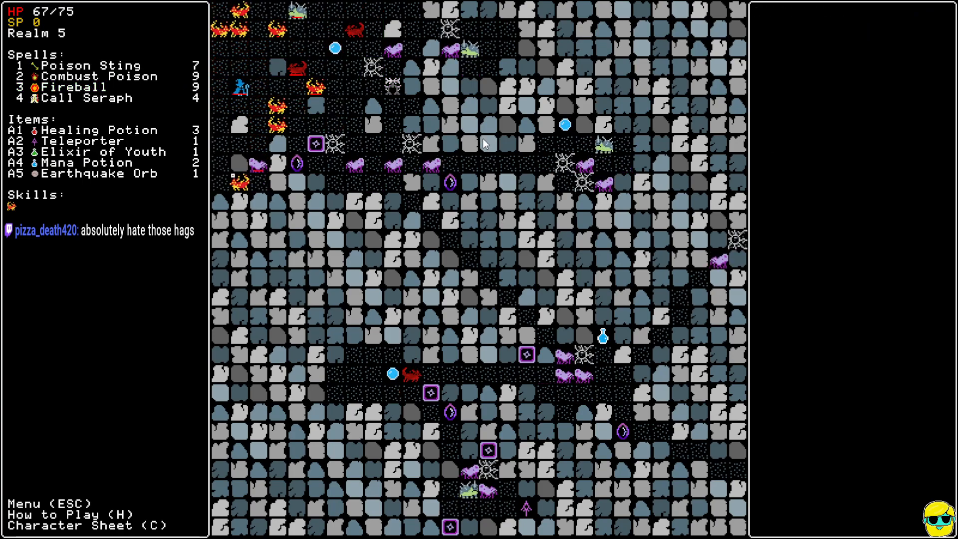
click(89, 98)
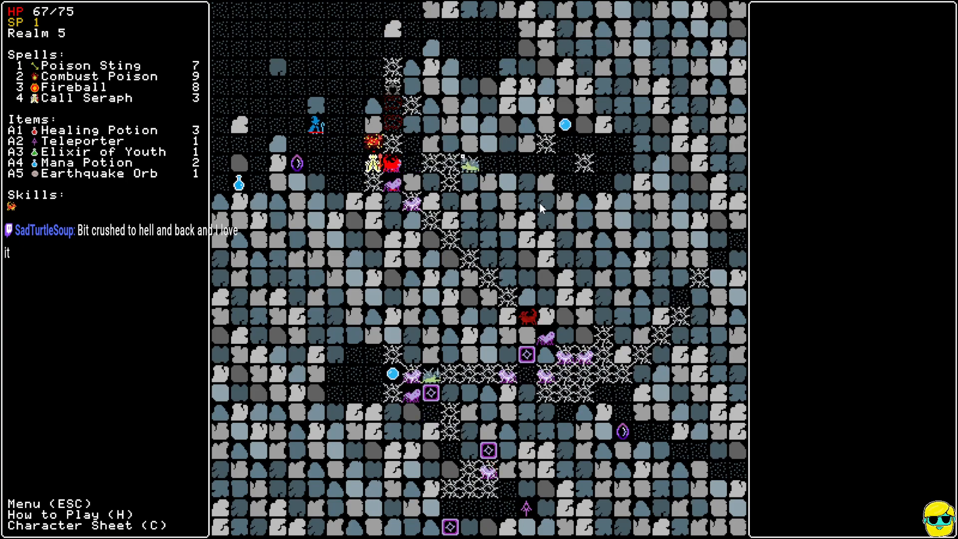
Fireball the monsters approaching along the webbed tunnel to the east.
click(72, 87)
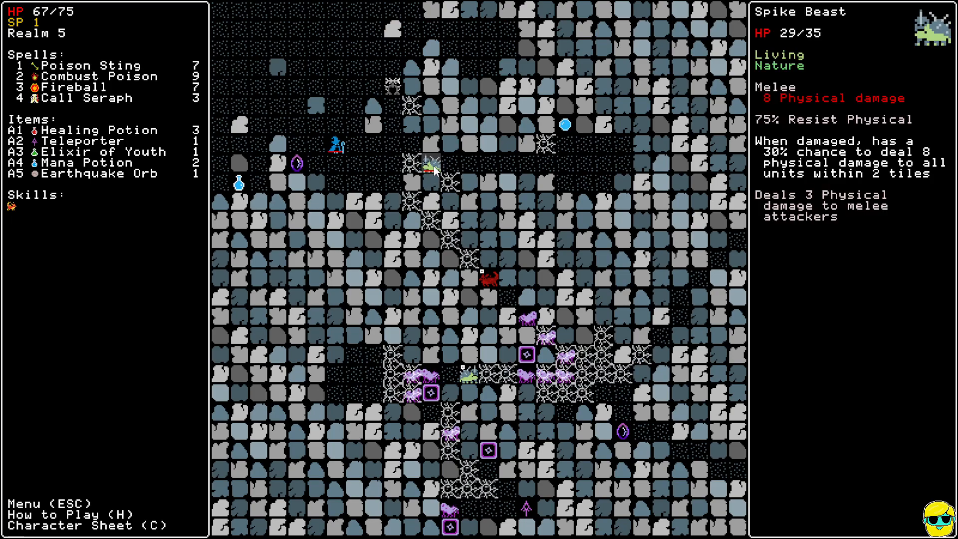
mouse_move(492, 240)
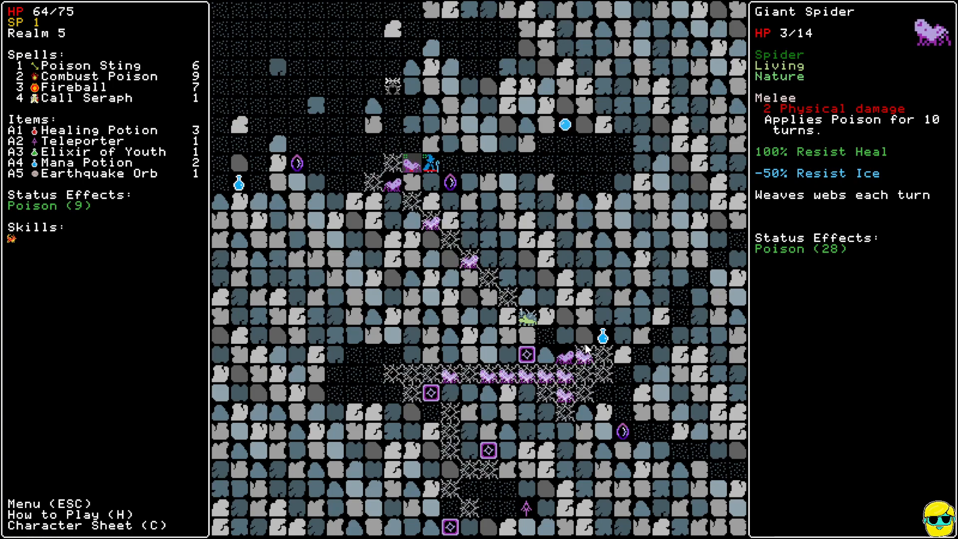
mouse_move(98, 151)
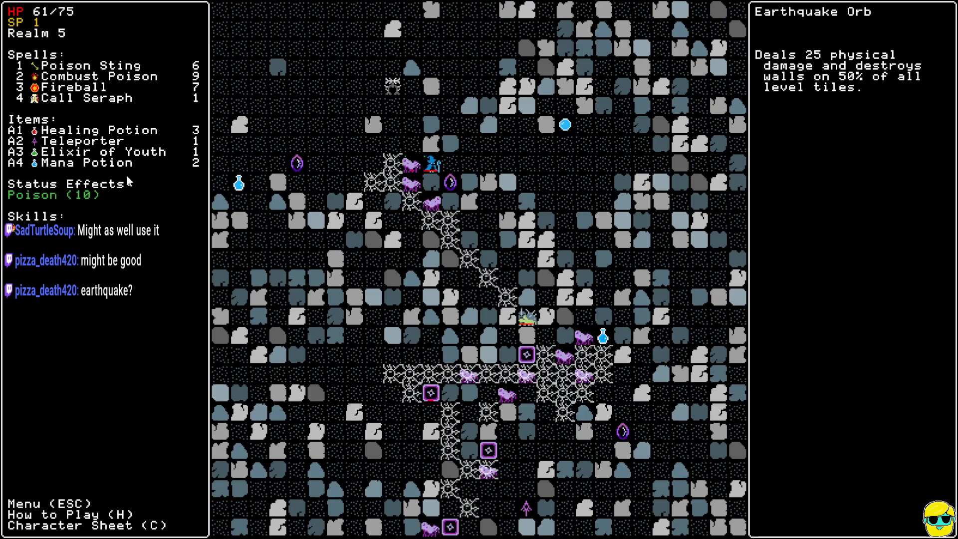
Fireball the spiders beside the wizard and sting the one still adjacent.
click(73, 86)
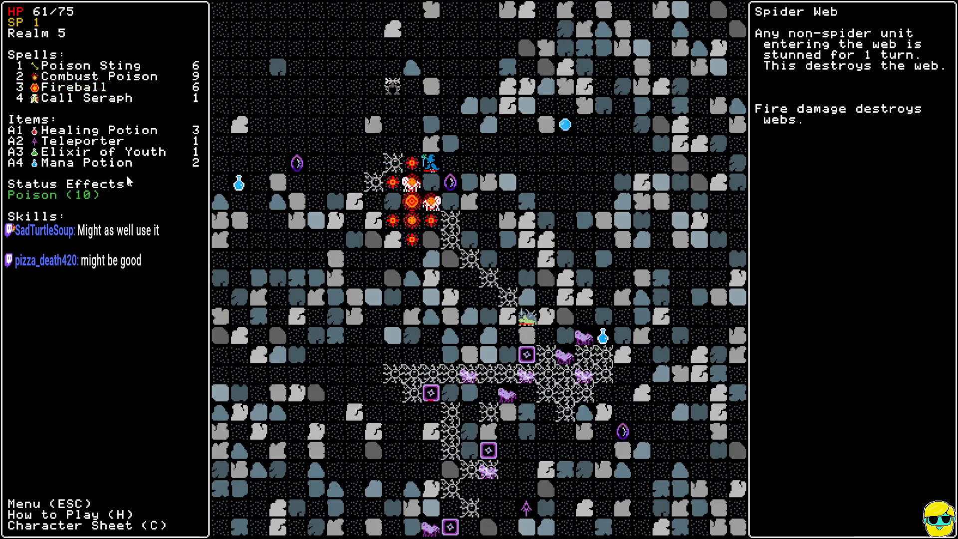
click(75, 87)
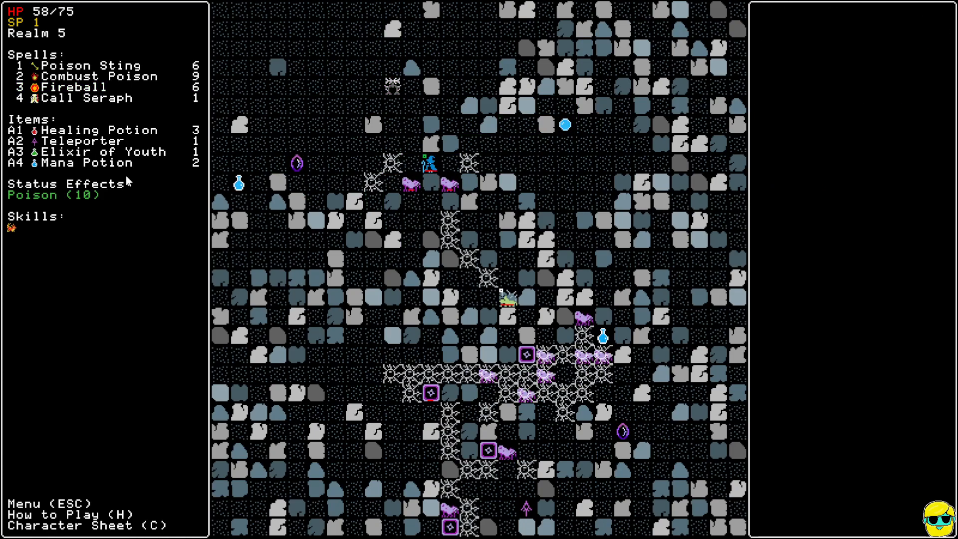
mouse_move(101, 162)
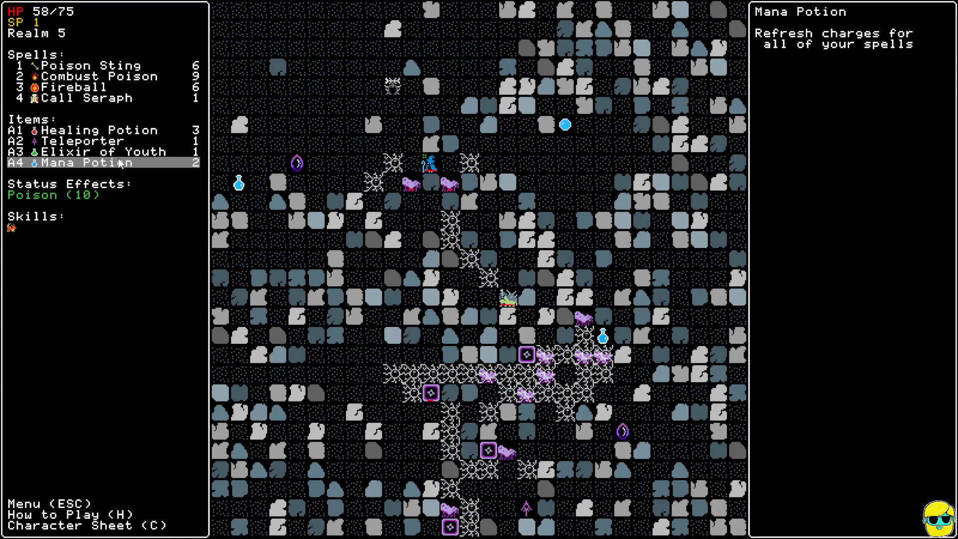
mouse_move(449, 180)
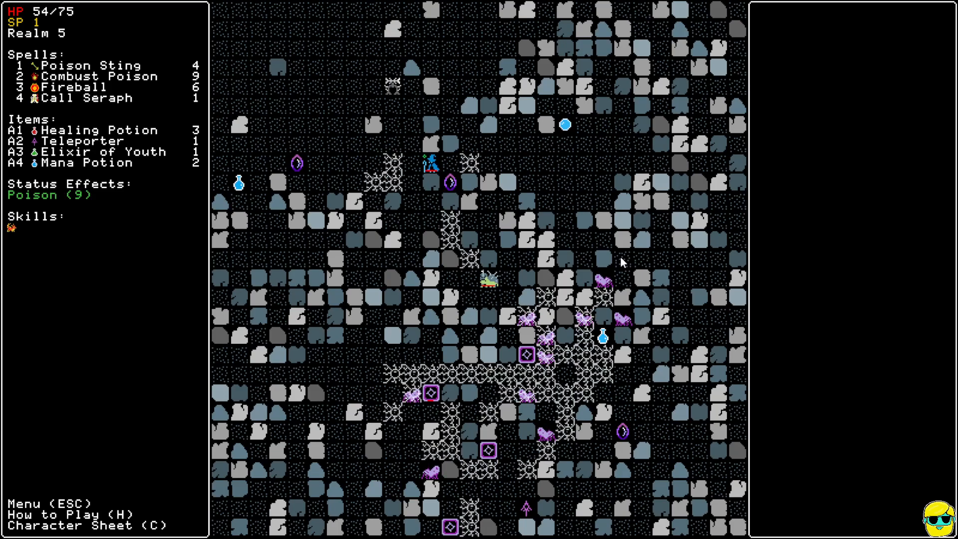
Spend the last Call Seraph charge on a spot beside the wizard.
click(90, 98)
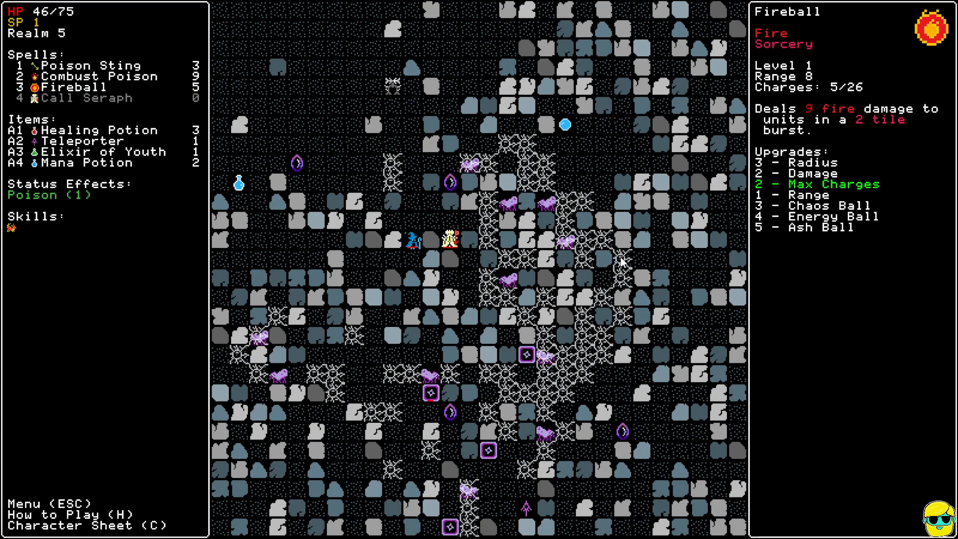
Ready a spell and blast the giant spiders crowding the wizard in the webbed corridor.
key(Up)
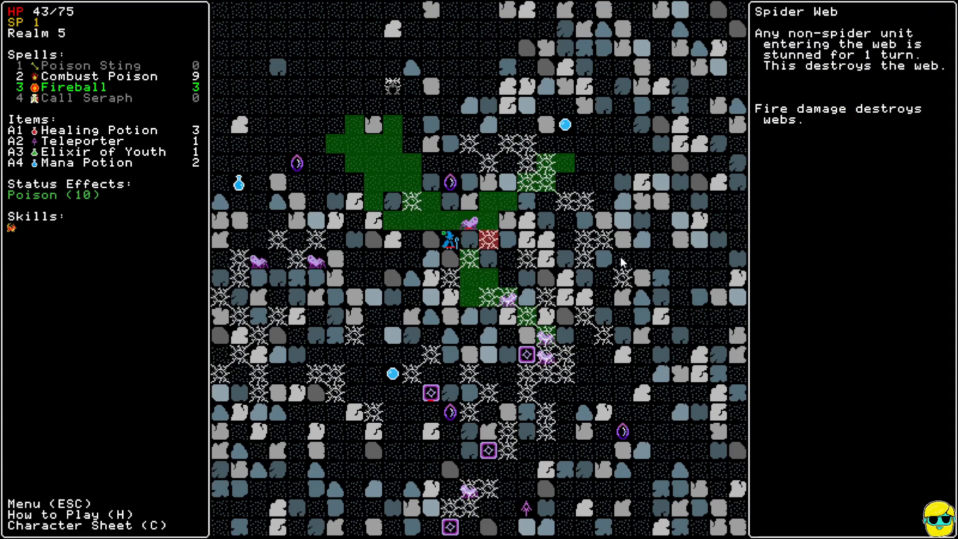
click(67, 87)
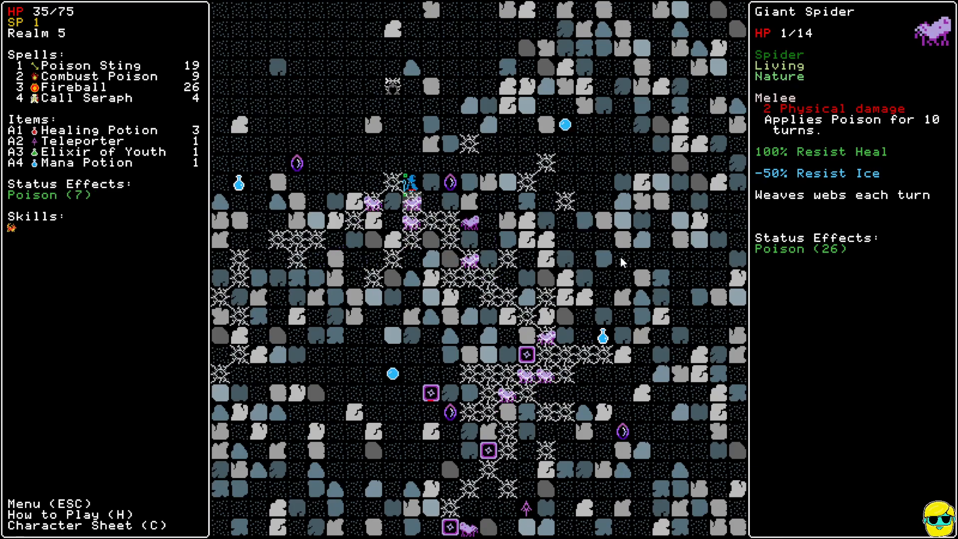
mouse_move(310, 55)
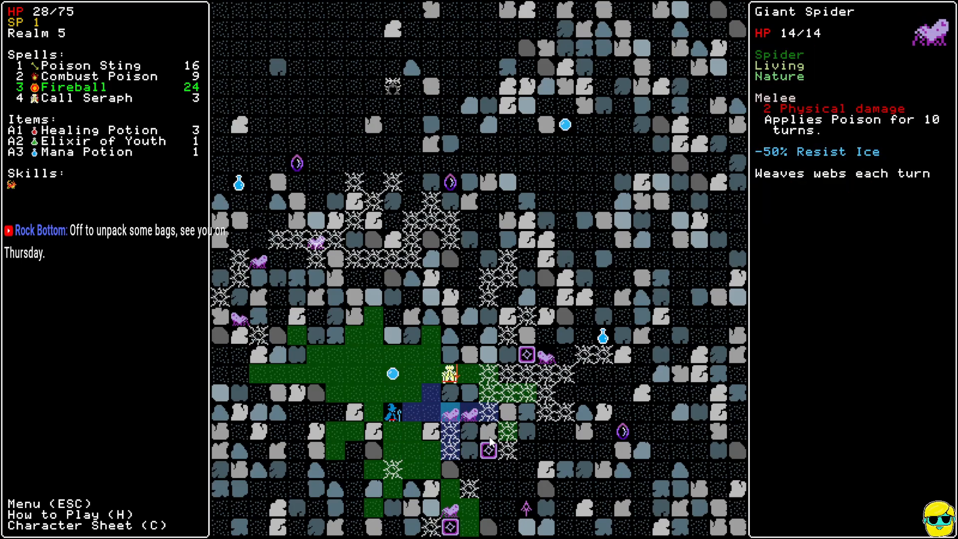
Fireball the giant spiders closing in beside the summoned seraphs.
click(92, 65)
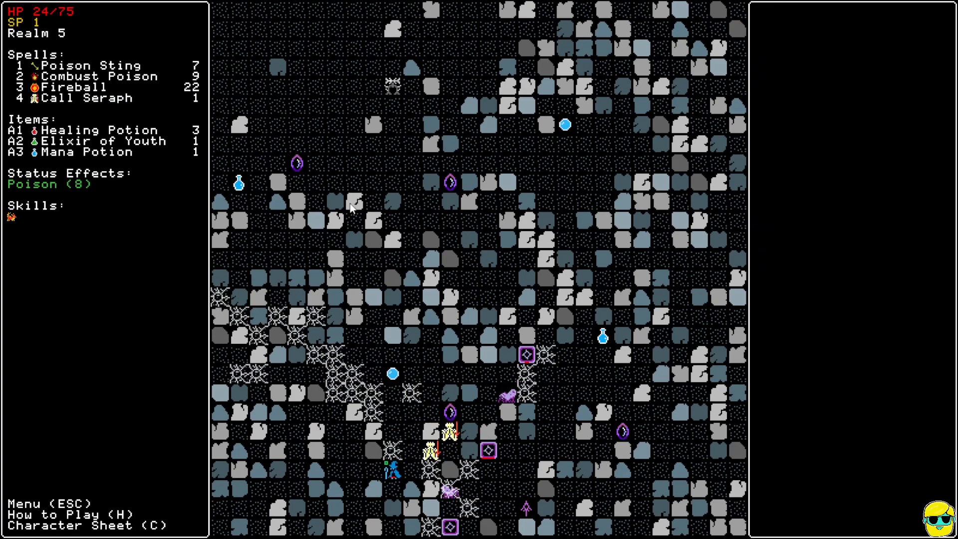
Cast Poison Sting and Fireball on the giant spider beside the two seraphs.
click(91, 130)
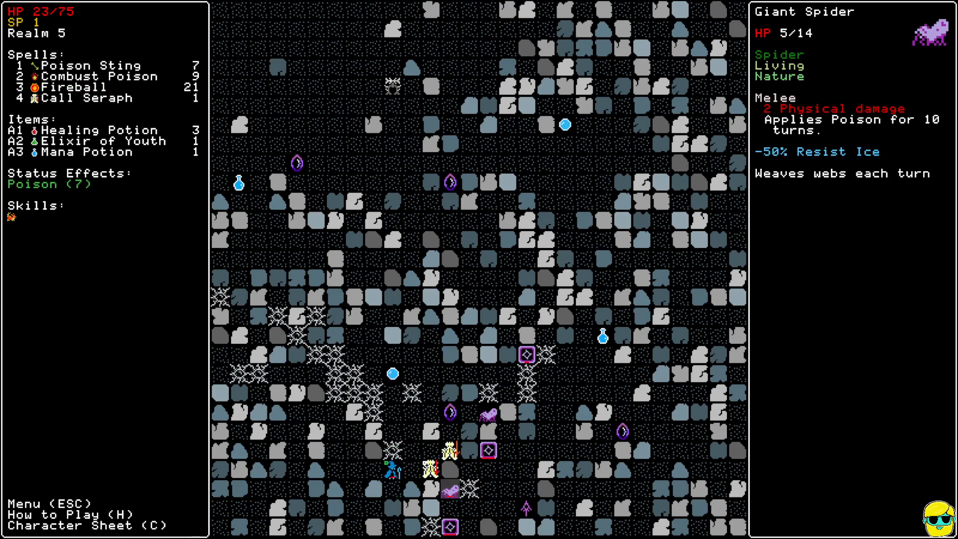
click(73, 87)
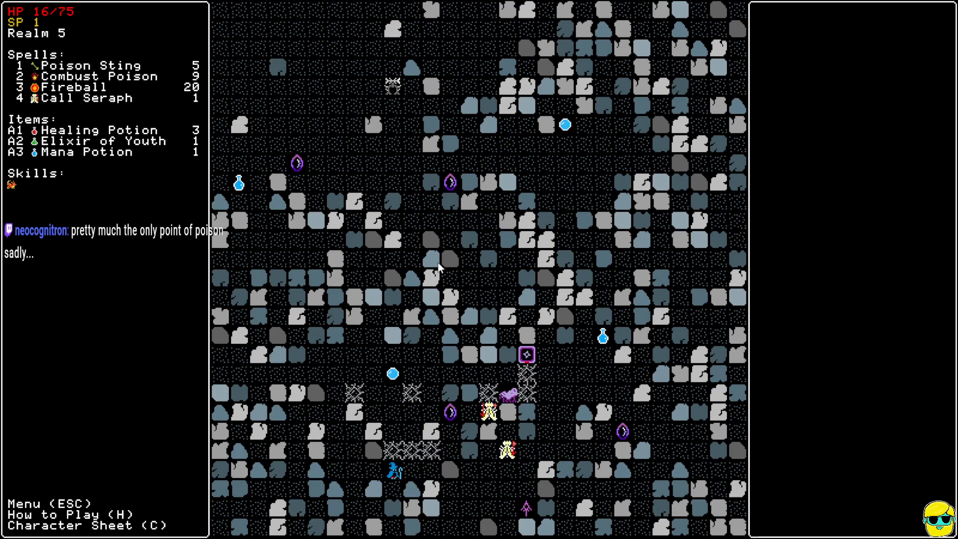
Finish the last giant spider, filter the shop to Metallic spells and choose Ironize for 3 SP.
click(98, 130)
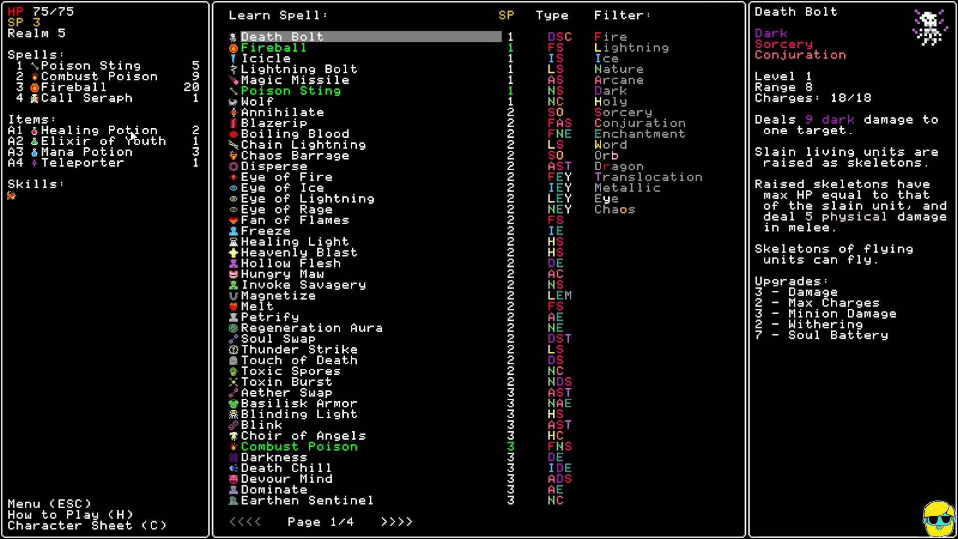
click(624, 188)
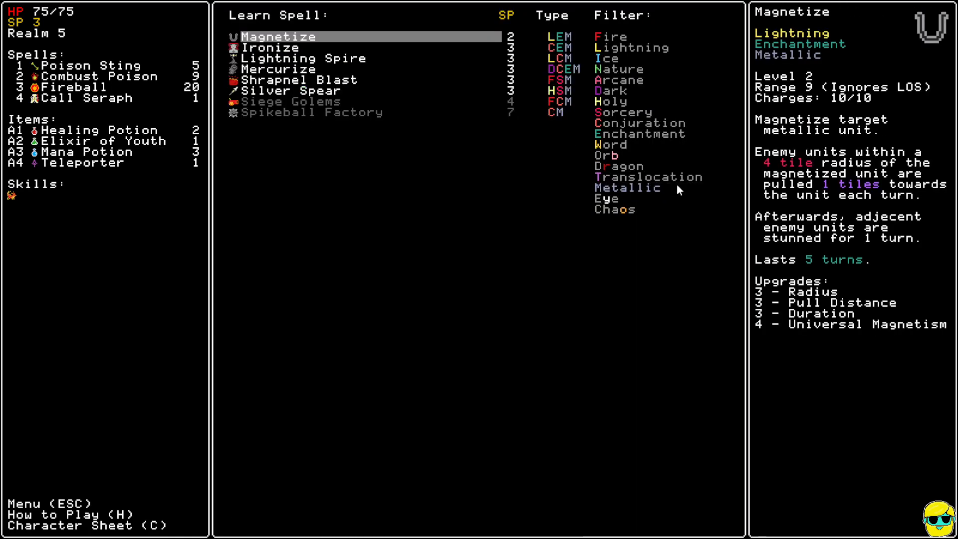
click(301, 58)
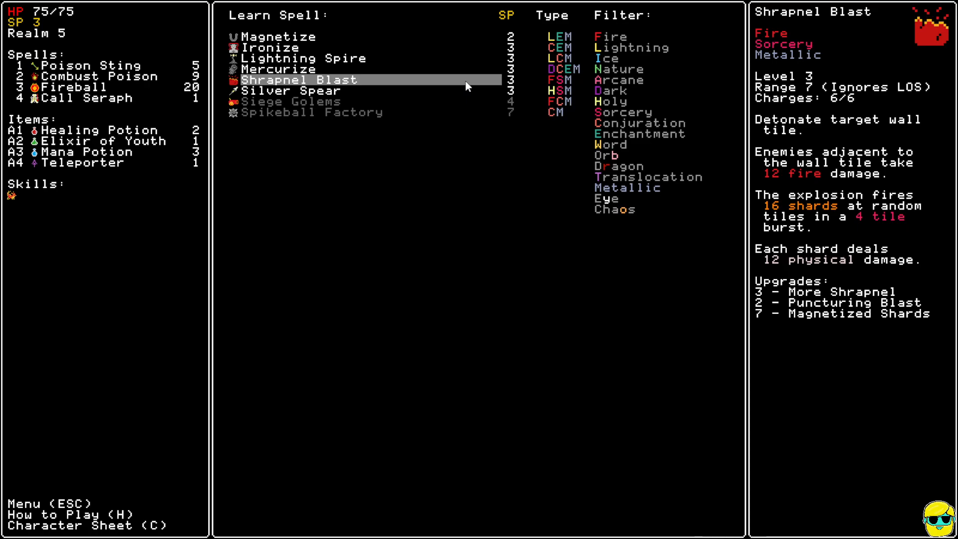
click(268, 47)
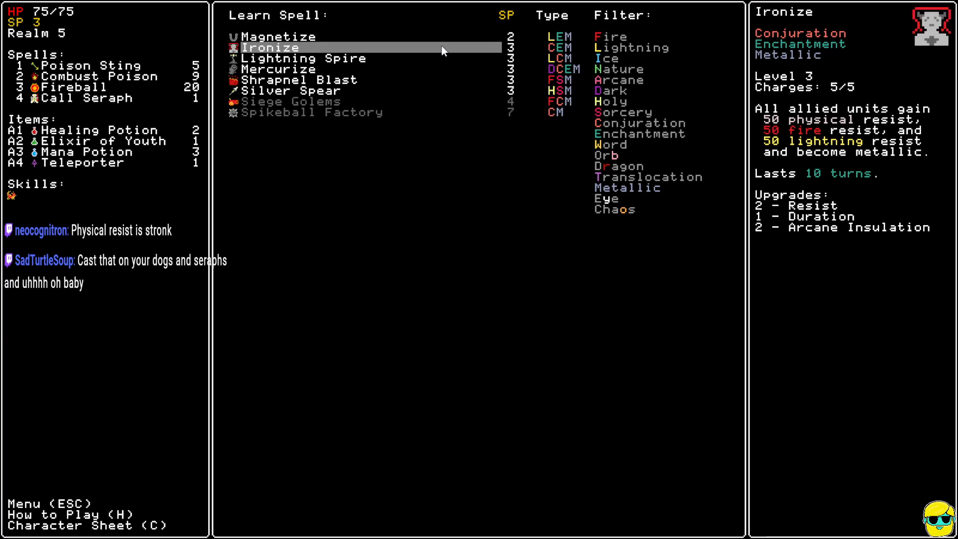
click(268, 47)
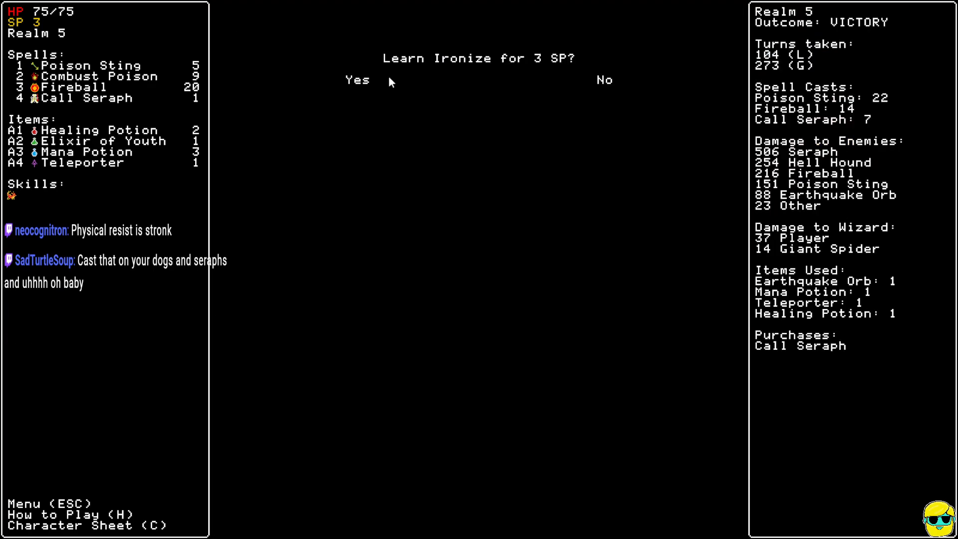
Confirm learning Ironize for 3 SP and pick Razor Attunement for it at the shrine.
click(358, 80)
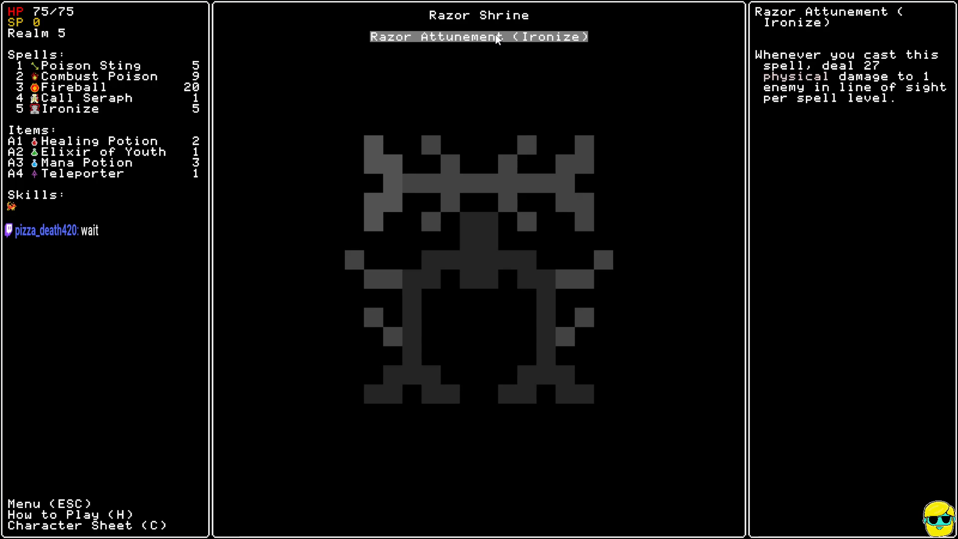
click(478, 37)
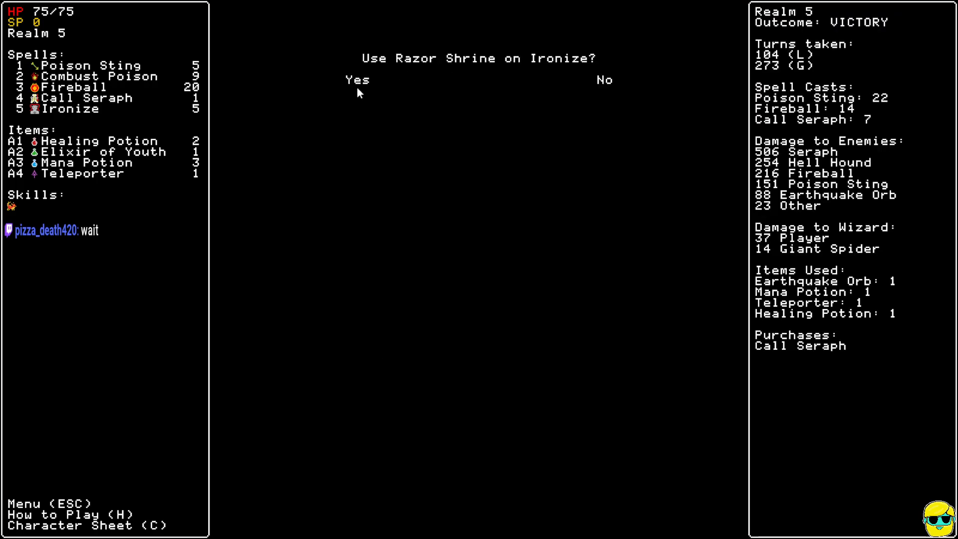
Confirm using the Razor Shrine on Ironize.
click(357, 80)
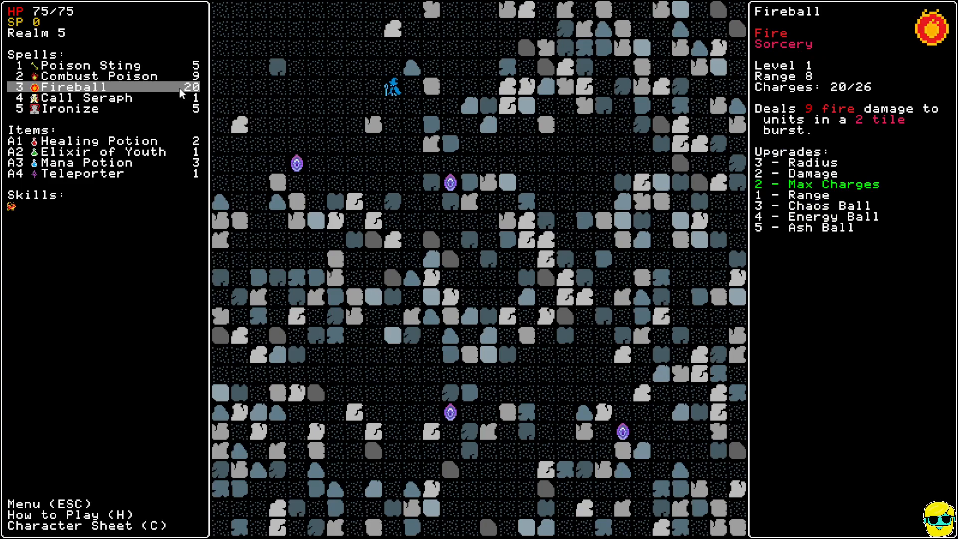
Walk the wizard onto the rift portal to preview the next realm's layout and monsters.
click(98, 75)
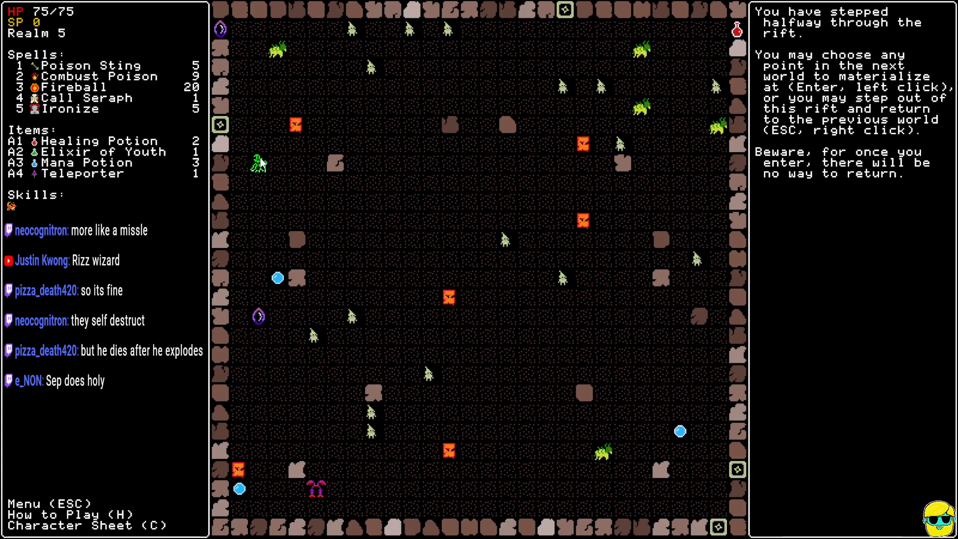
click(86, 87)
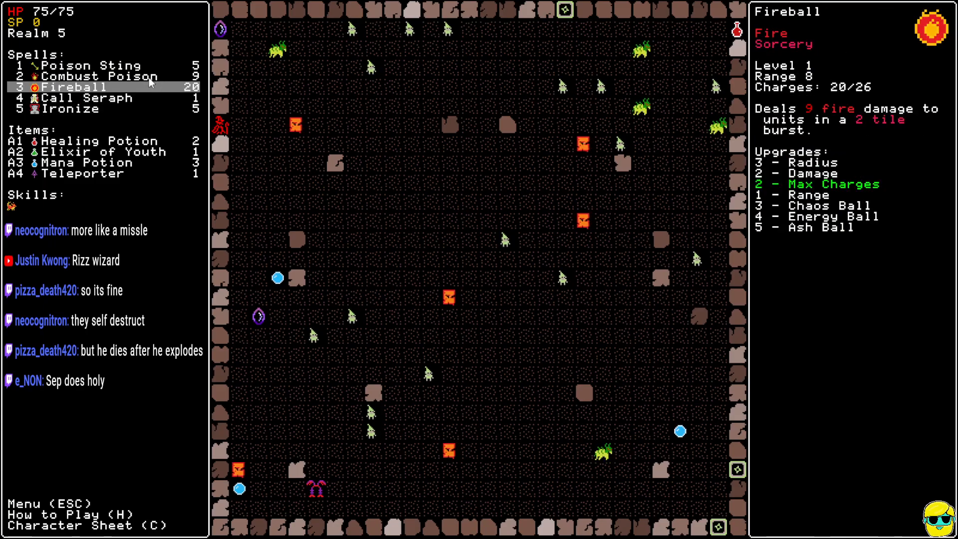
click(86, 64)
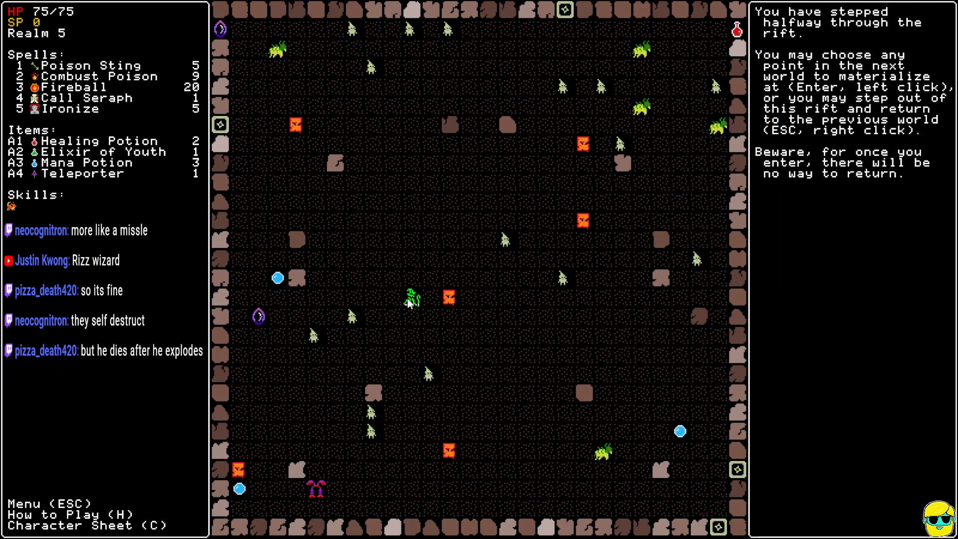
mouse_move(449, 299)
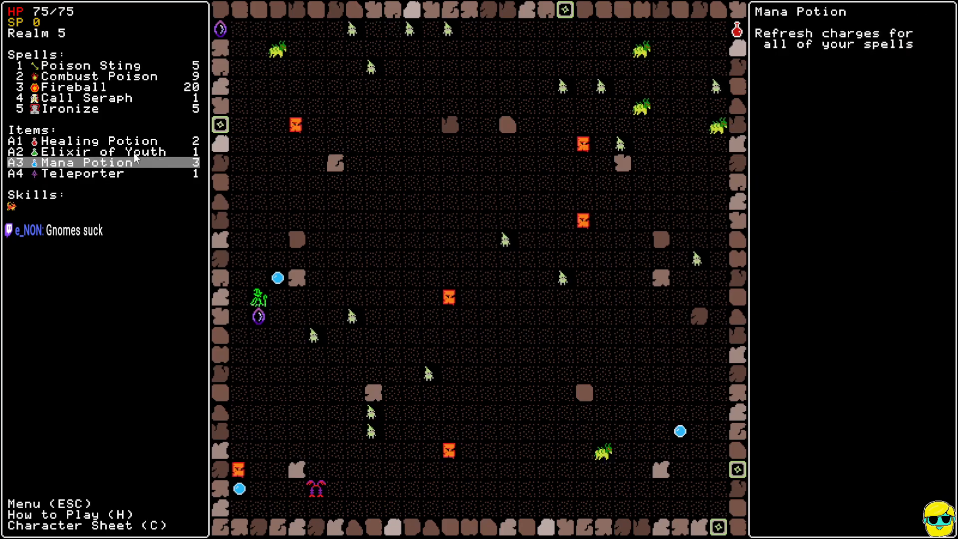
click(80, 65)
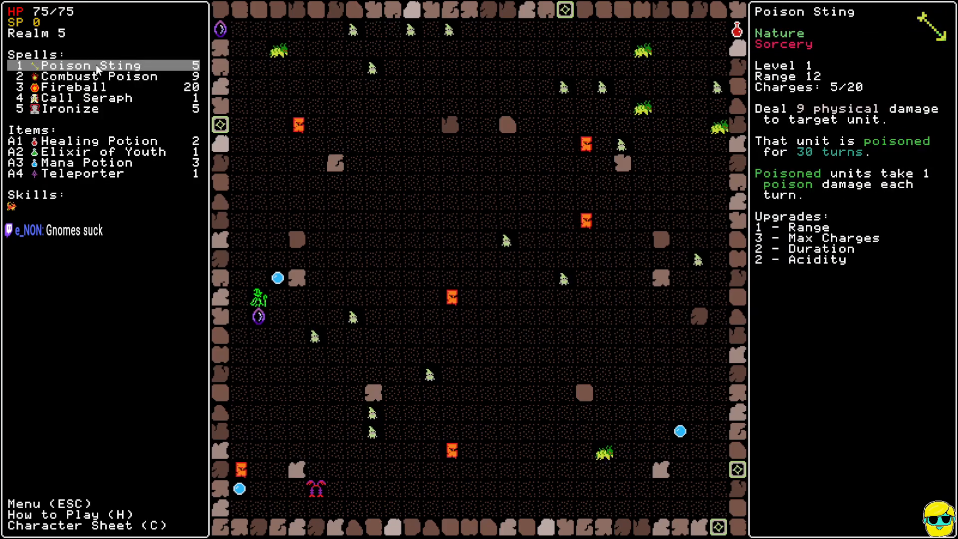
Inspect the Gnome Gate and choose an arrival point near it on the Realm 5 map.
click(86, 87)
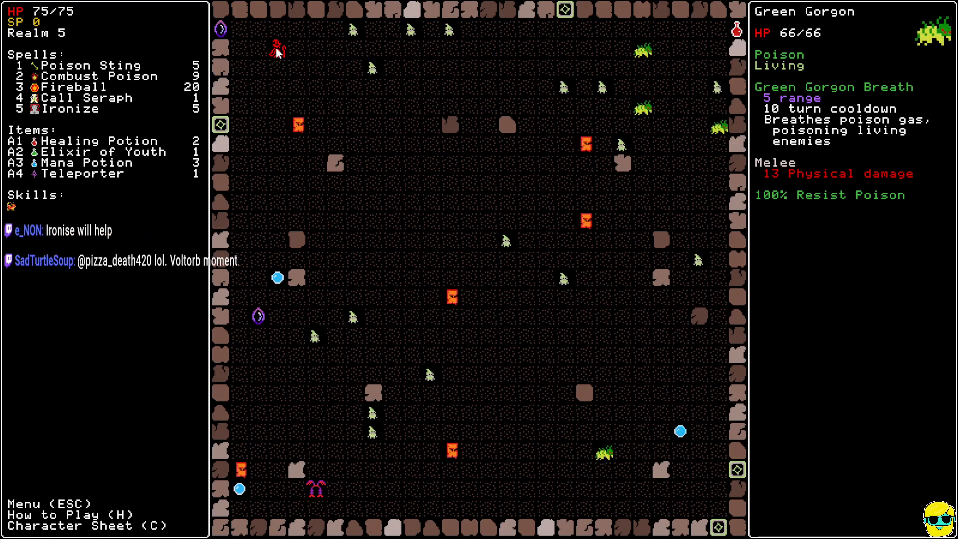
mouse_move(85, 161)
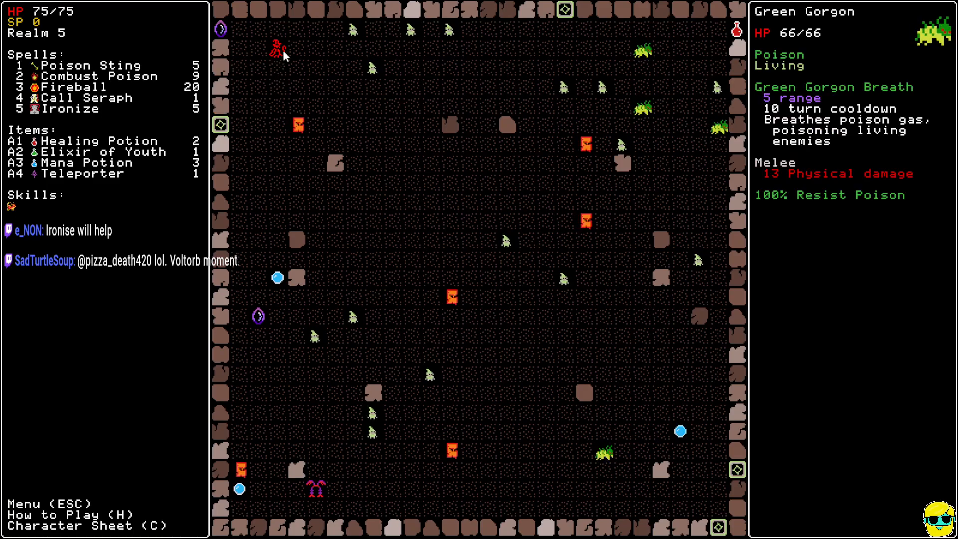
click(86, 87)
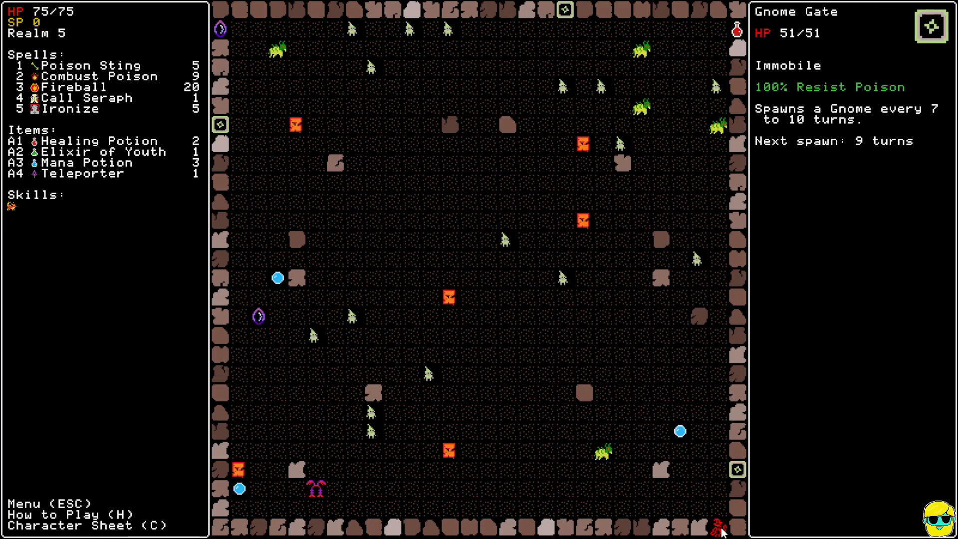
mouse_move(602, 452)
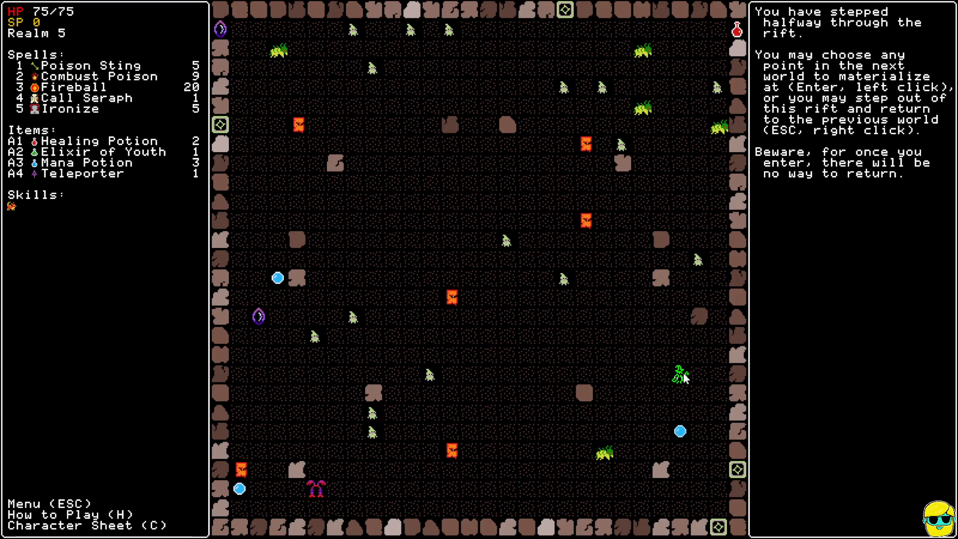
Materialize the wizard at the chosen tile in realm 6 among the fire hounds.
click(682, 377)
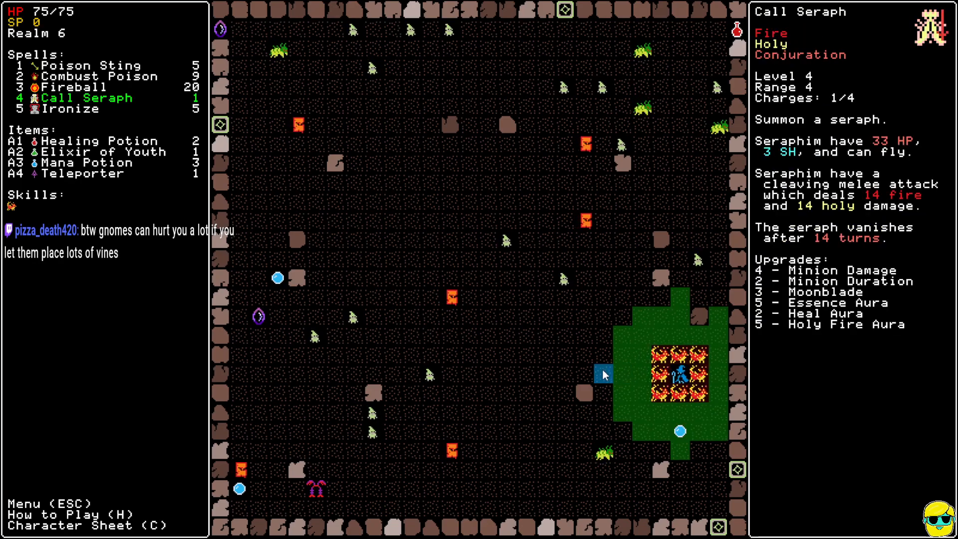
Cast Call Seraph on the tile beside the wizard, using its last charge.
click(601, 374)
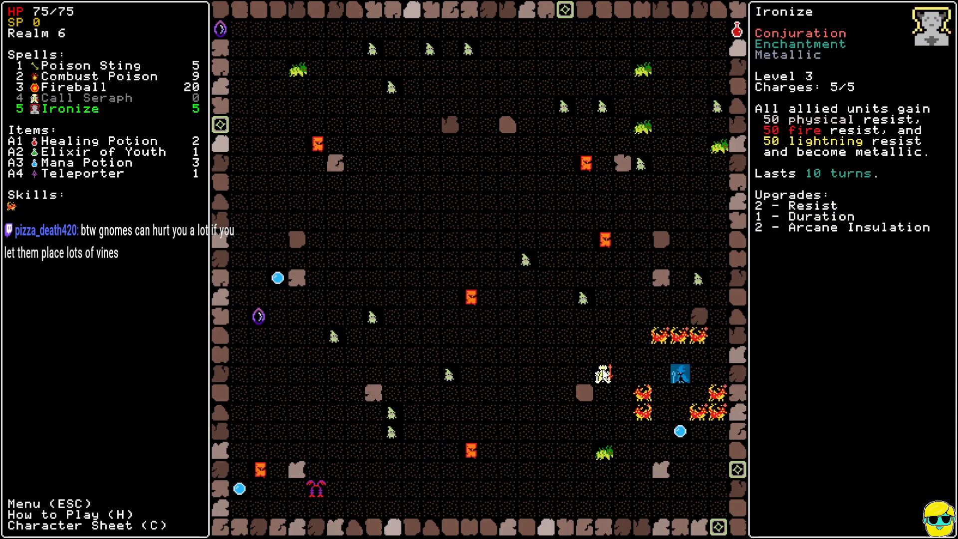
mouse_move(601, 455)
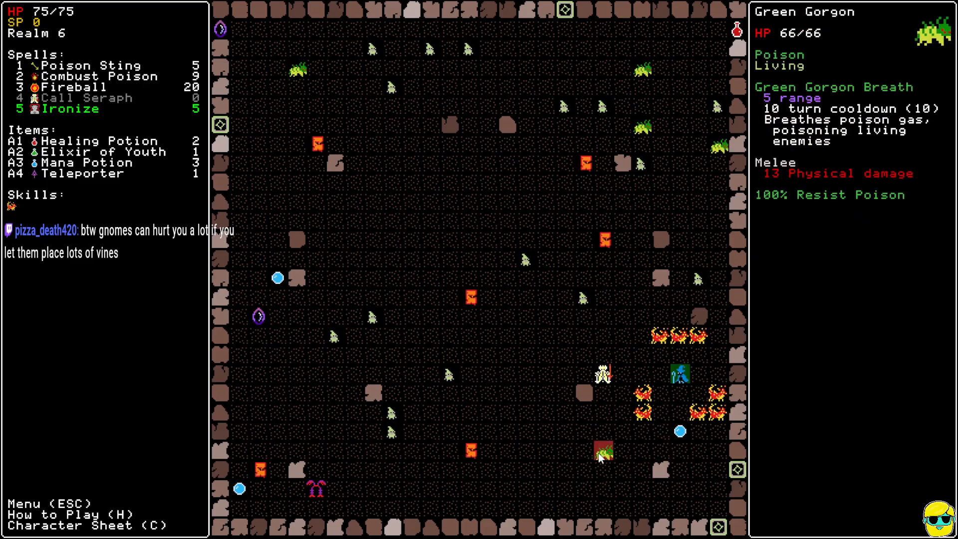
mouse_move(623, 431)
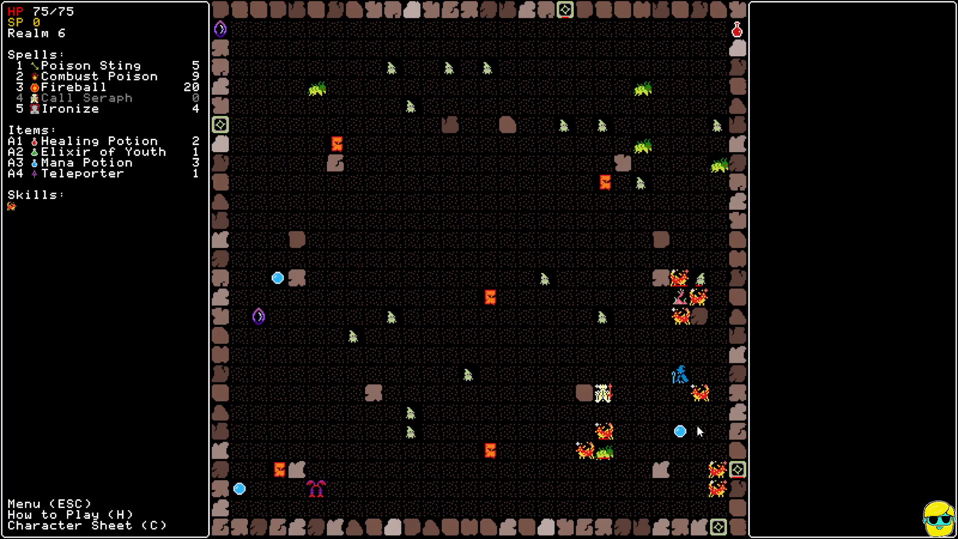
Cast Ironize and launch a fireball at the green gorgon to the north-east.
click(77, 86)
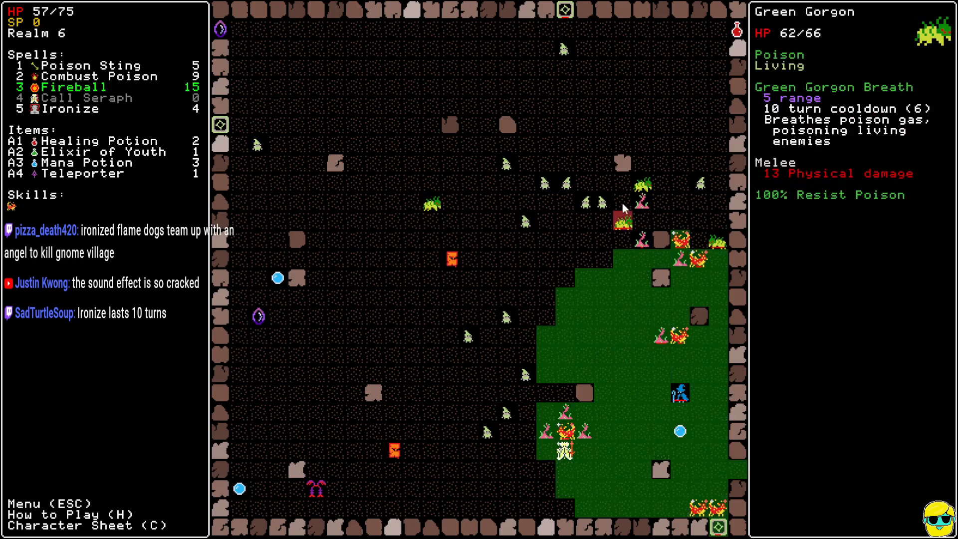
click(79, 87)
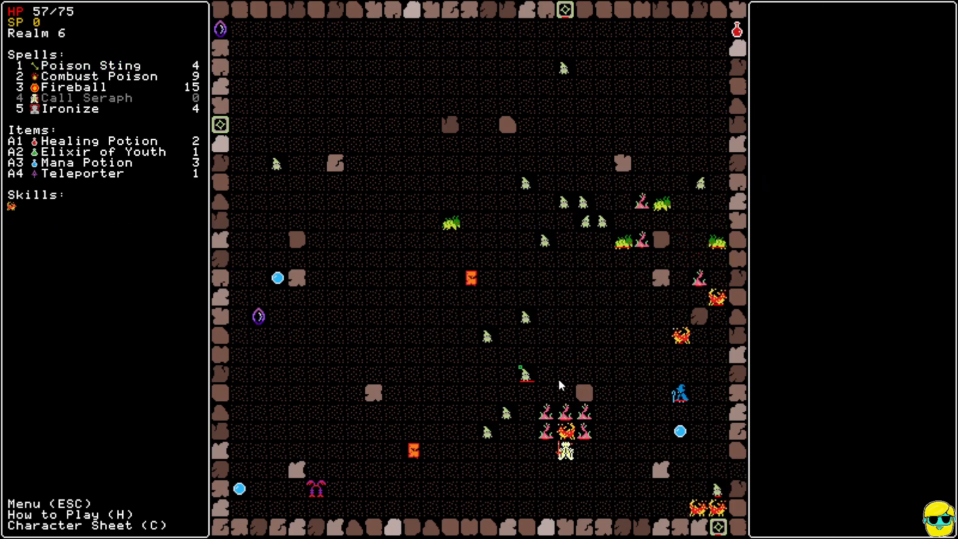
mouse_move(568, 408)
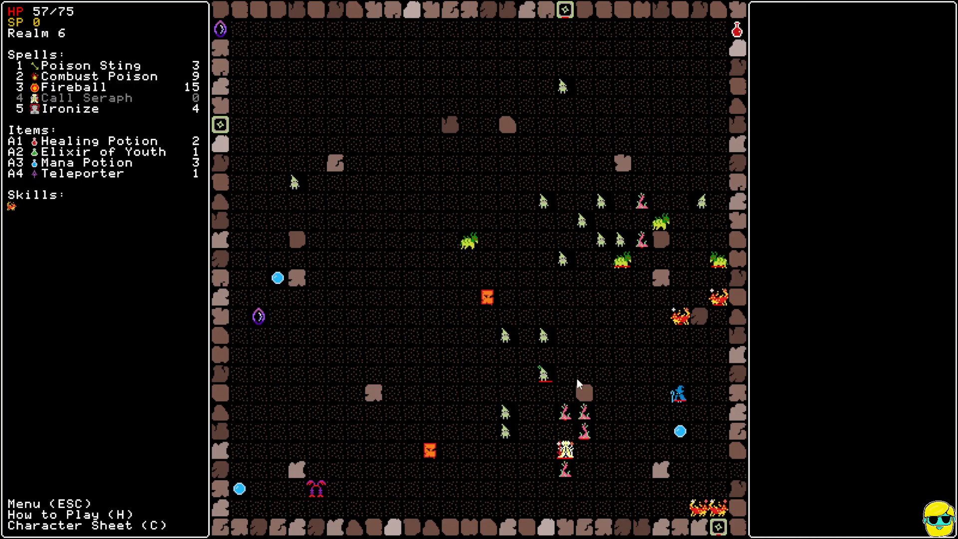
mouse_move(543, 372)
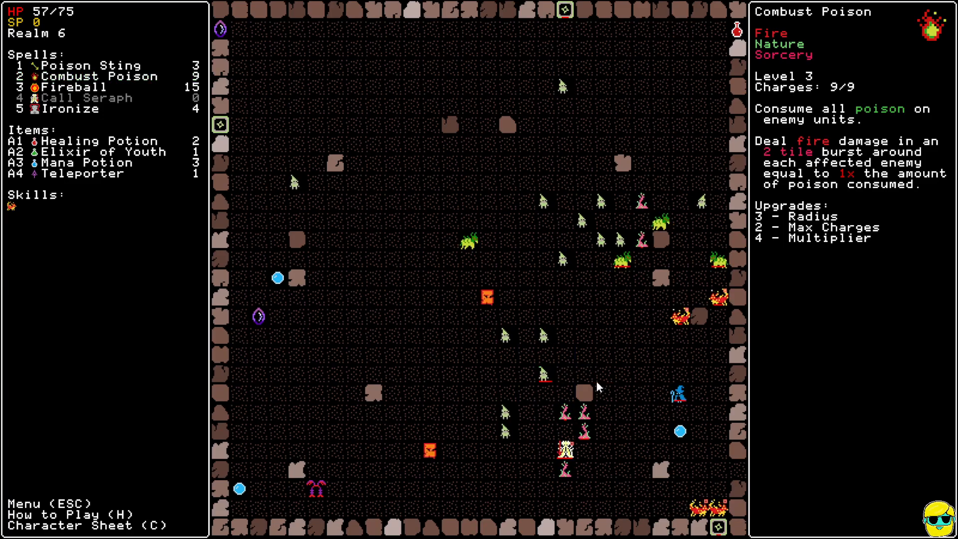
mouse_move(545, 372)
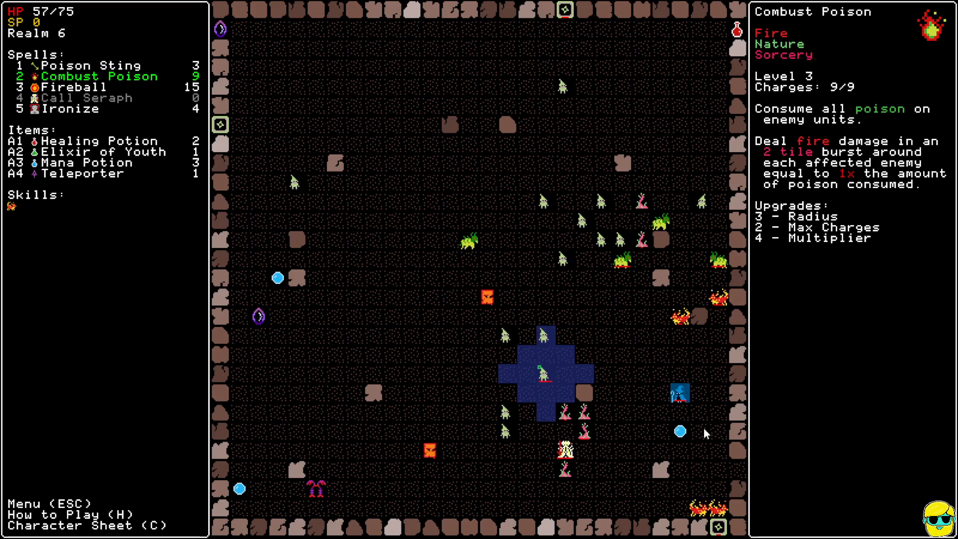
Ready Combust Poison to detonate the poison on the nearby gnomes.
key(2)
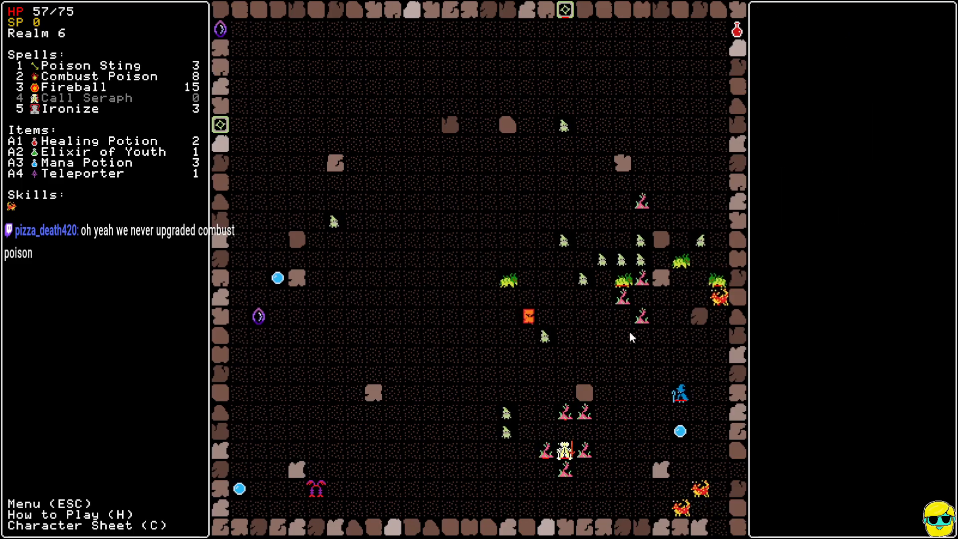
Throw a fireball into the gnome and gorgon cluster on the right side.
key(3)
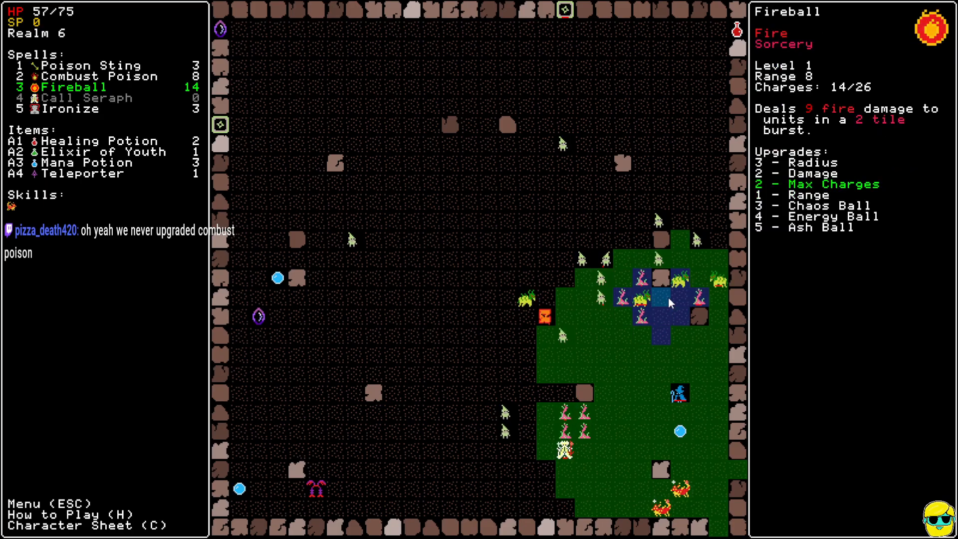
click(663, 302)
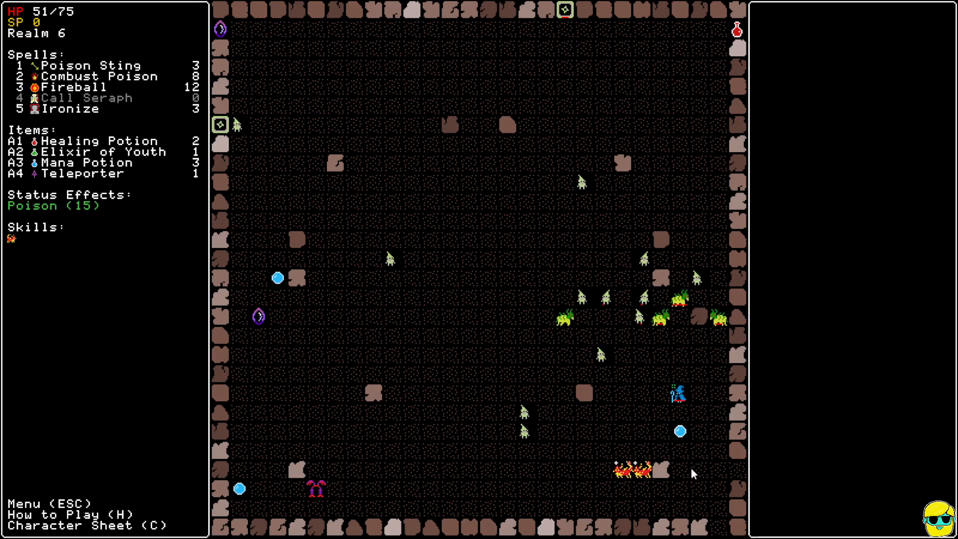
mouse_move(693, 463)
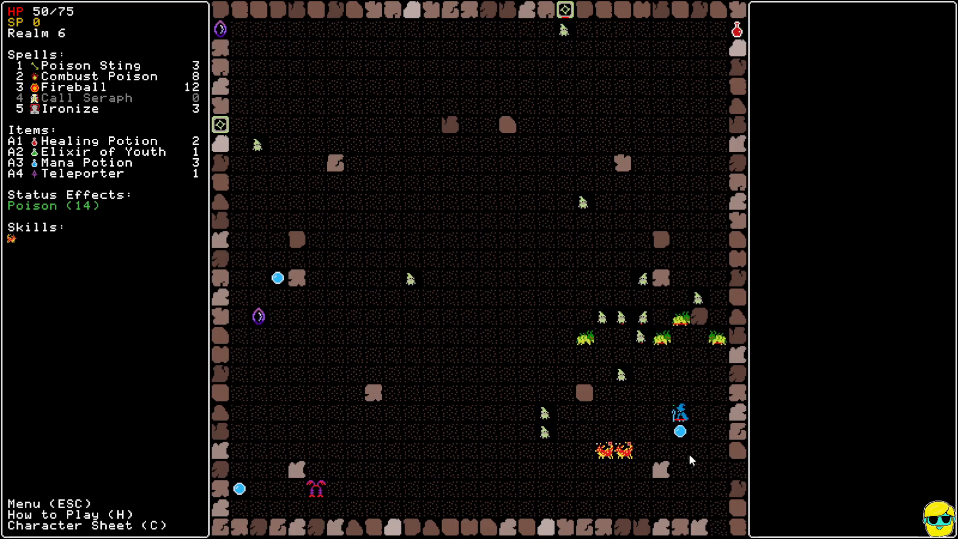
mouse_move(561, 29)
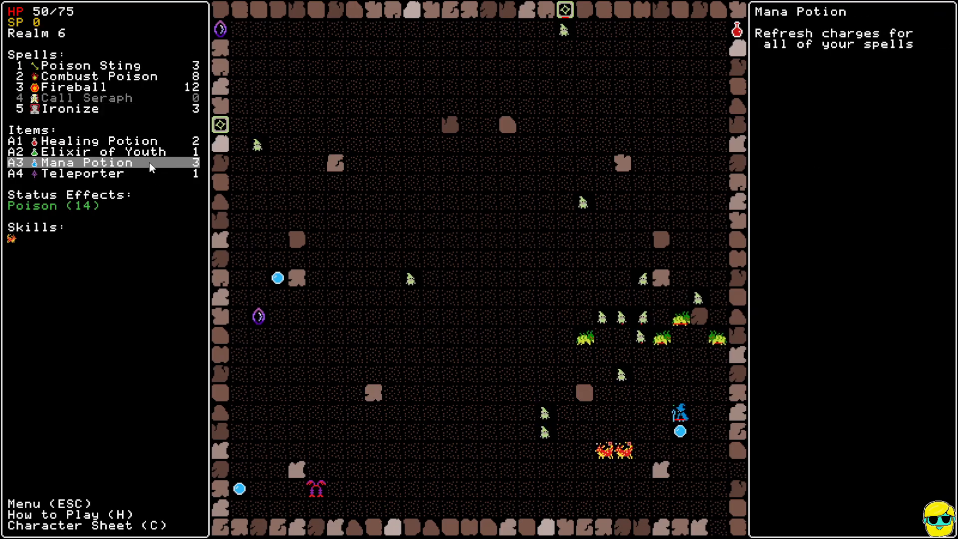
mouse_move(86, 86)
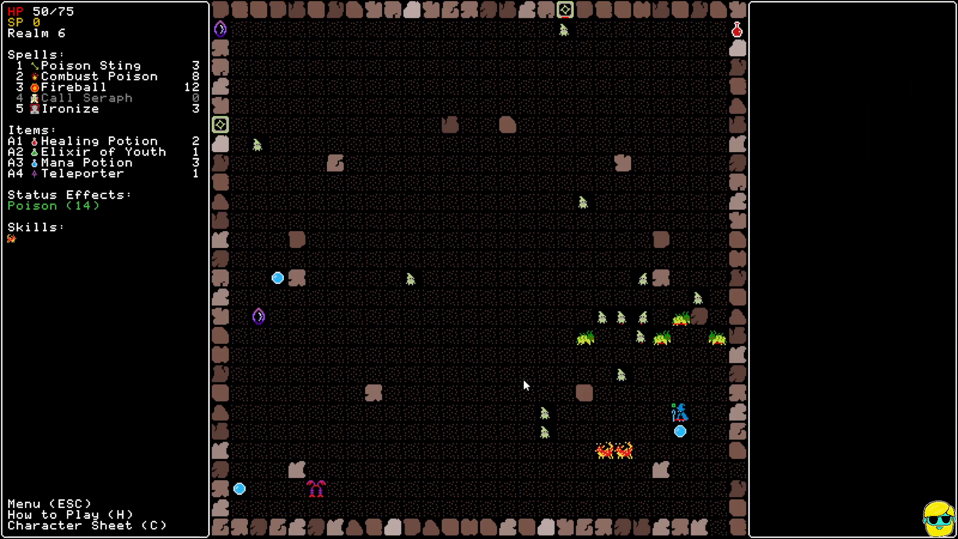
mouse_move(599, 437)
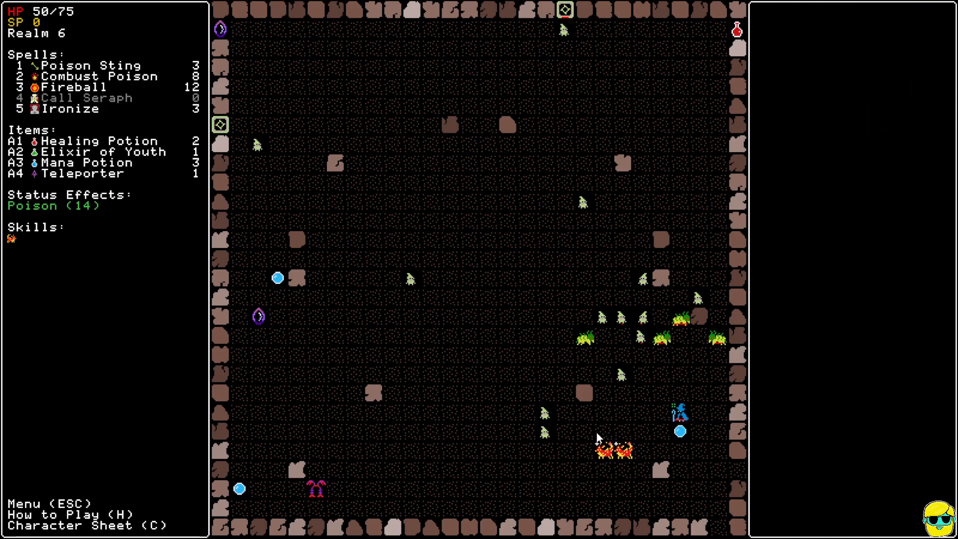
mouse_move(681, 360)
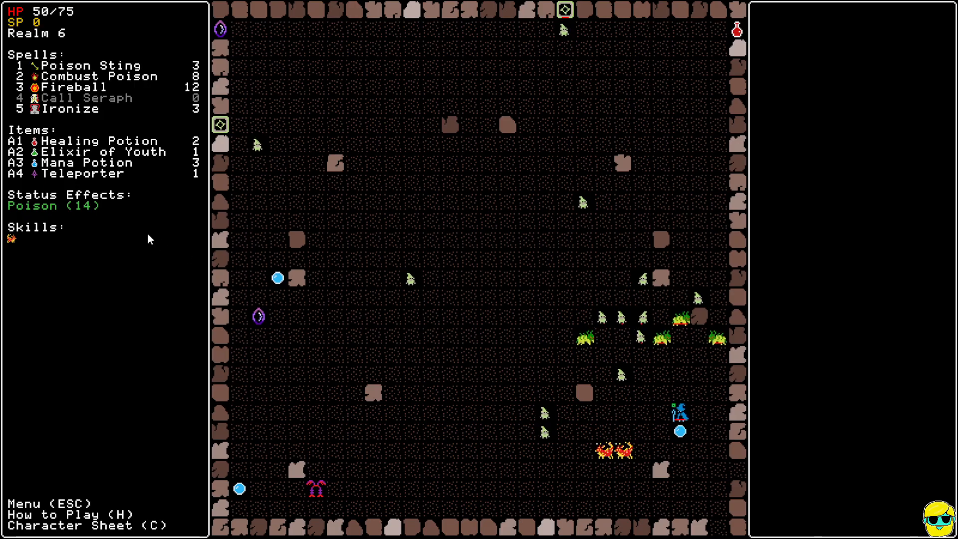
mouse_move(109, 238)
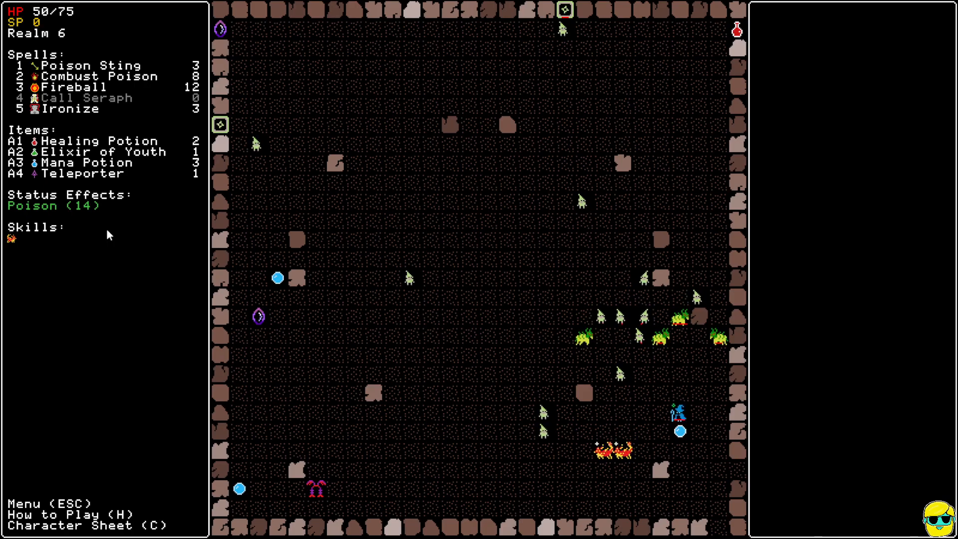
mouse_move(52, 205)
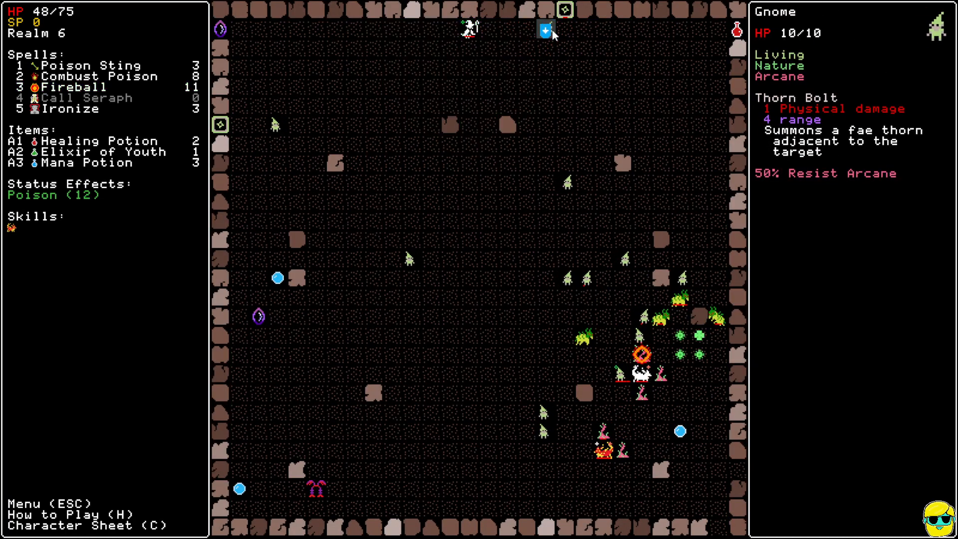
Fireball the gnome beside the wizard twice before refilling charges with a mana potion.
click(73, 87)
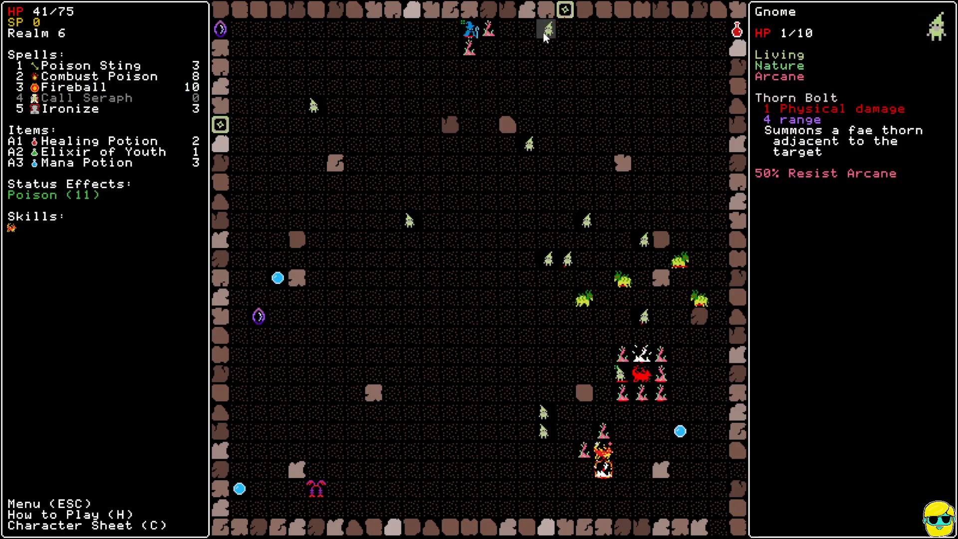
click(73, 87)
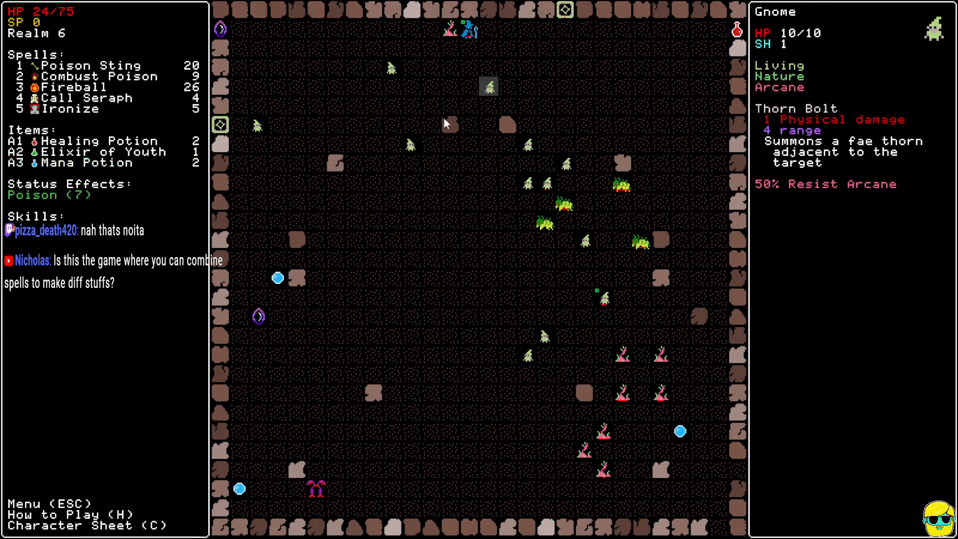
Summon a fresh seraph on the tile next to the wizard against the gnome swarm.
click(86, 98)
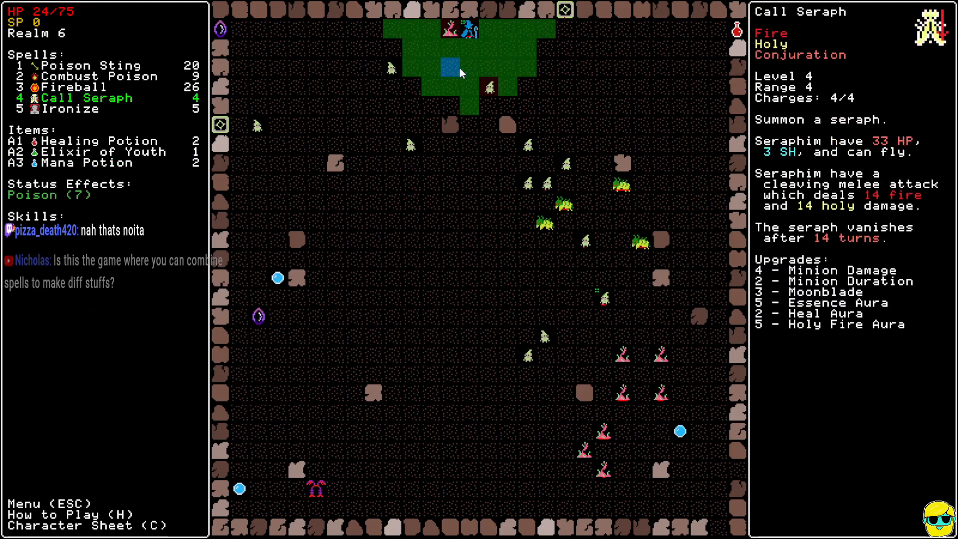
click(448, 69)
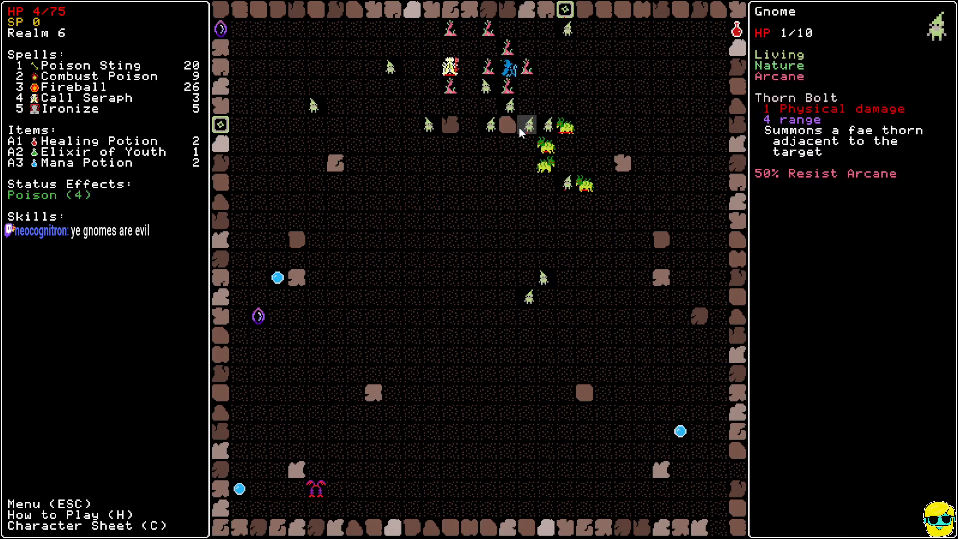
Ready Fireball with all 26 charges while reading its and Combust Poison's details.
click(86, 87)
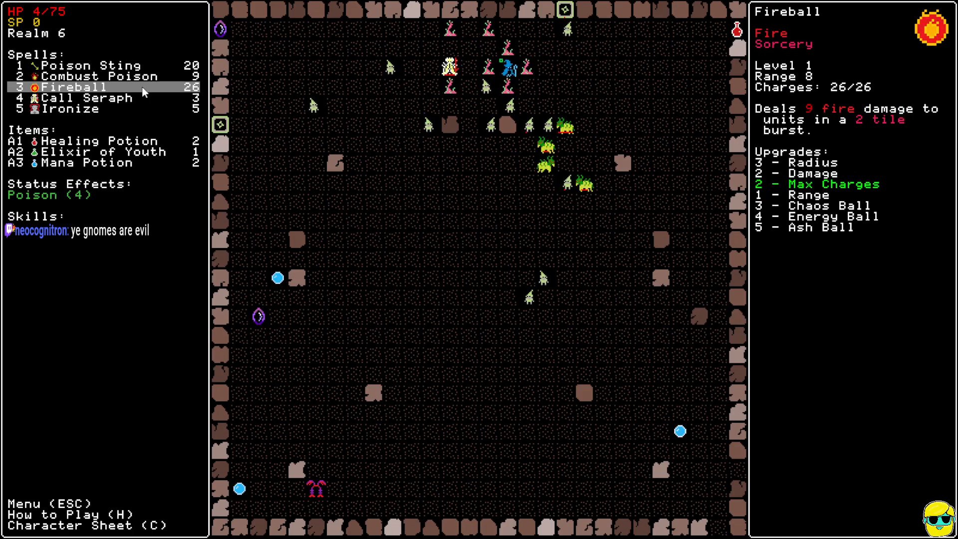
mouse_move(507, 104)
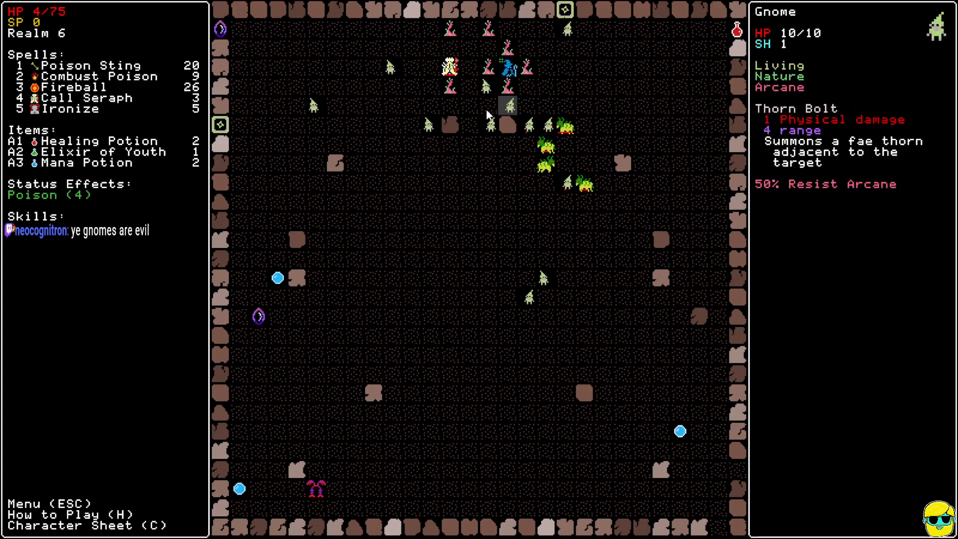
mouse_move(507, 115)
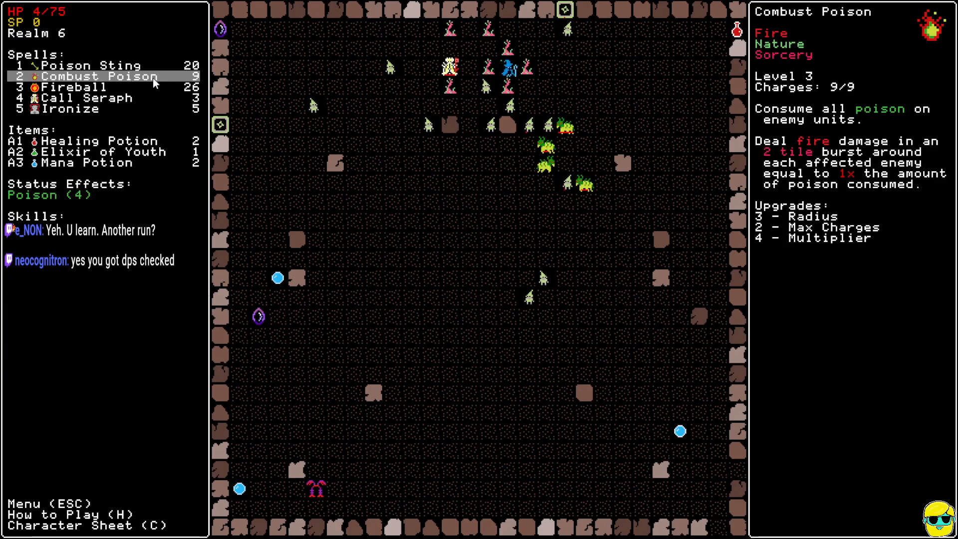
mouse_move(550, 98)
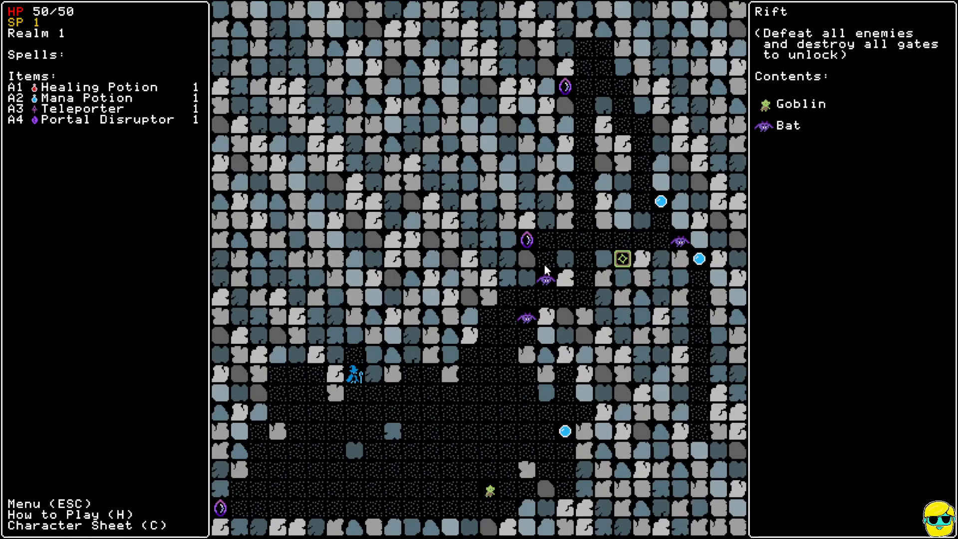
mouse_move(578, 317)
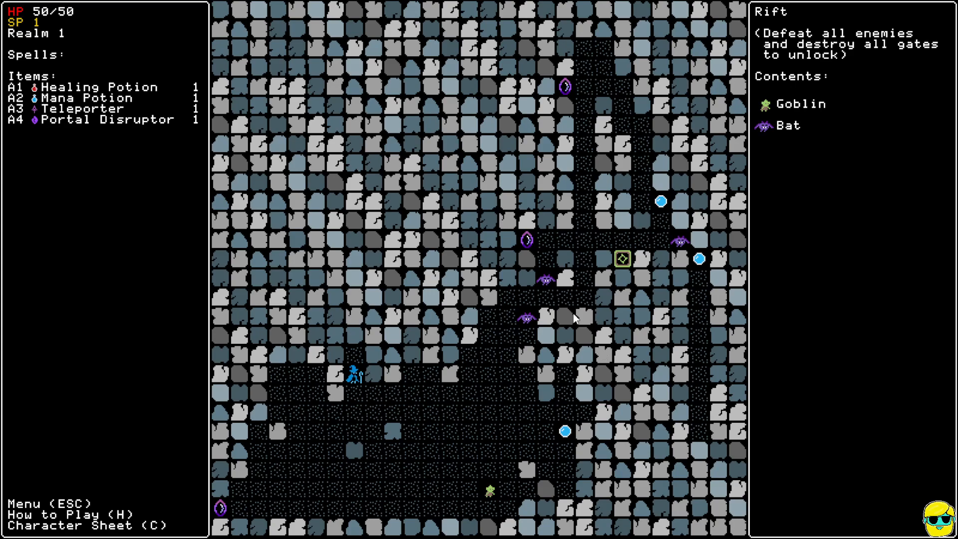
mouse_move(334, 393)
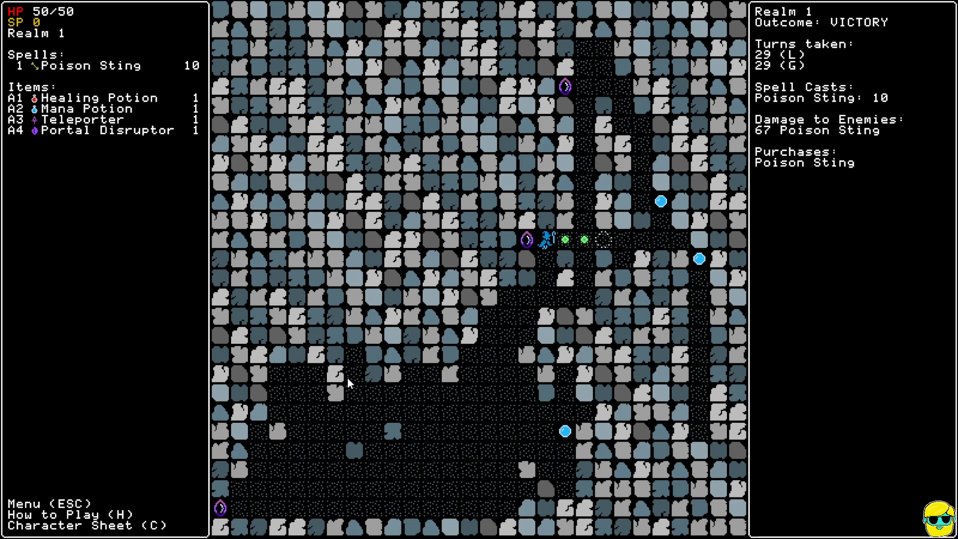
mouse_move(366, 387)
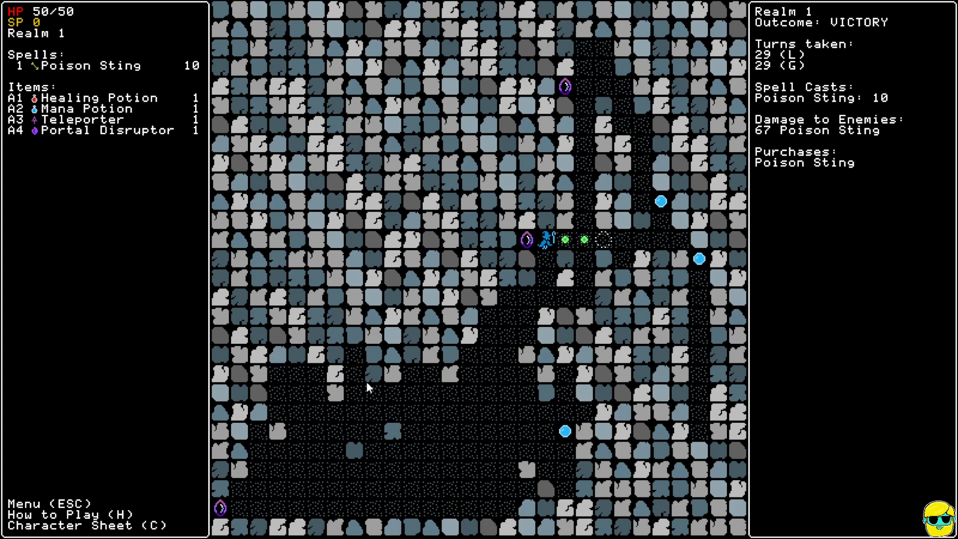
mouse_move(398, 407)
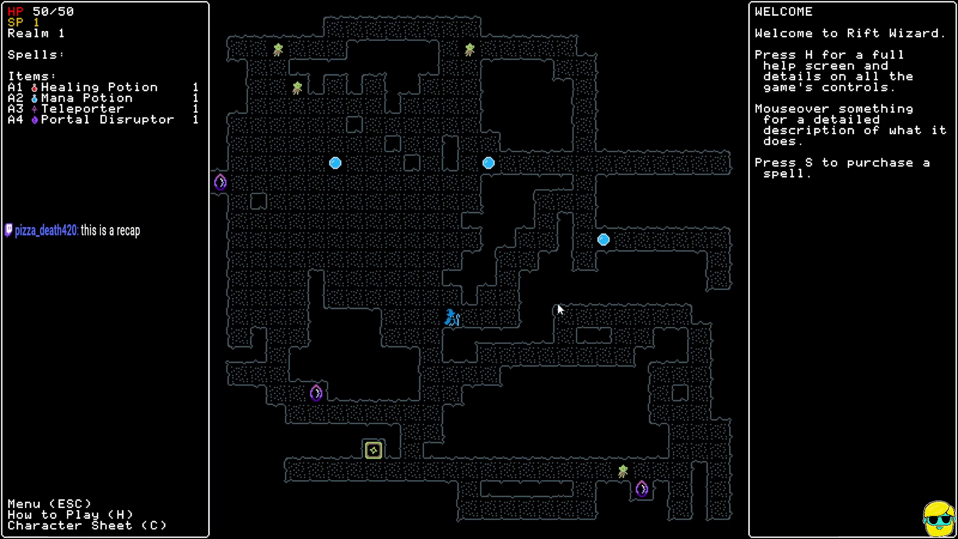
Learn Magic Missile from the spell shop and cast it on the goblin gate to win realm 1.
key(s)
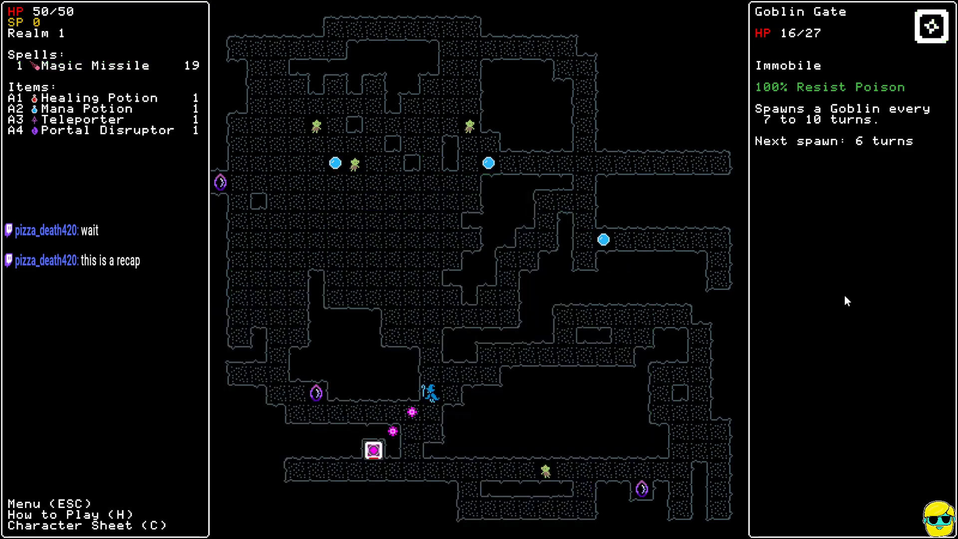
click(92, 66)
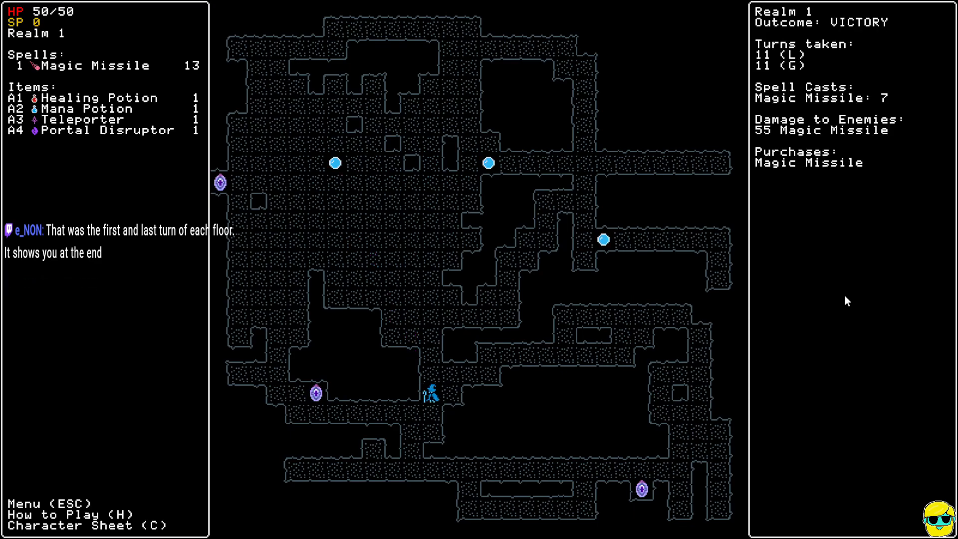
mouse_move(309, 395)
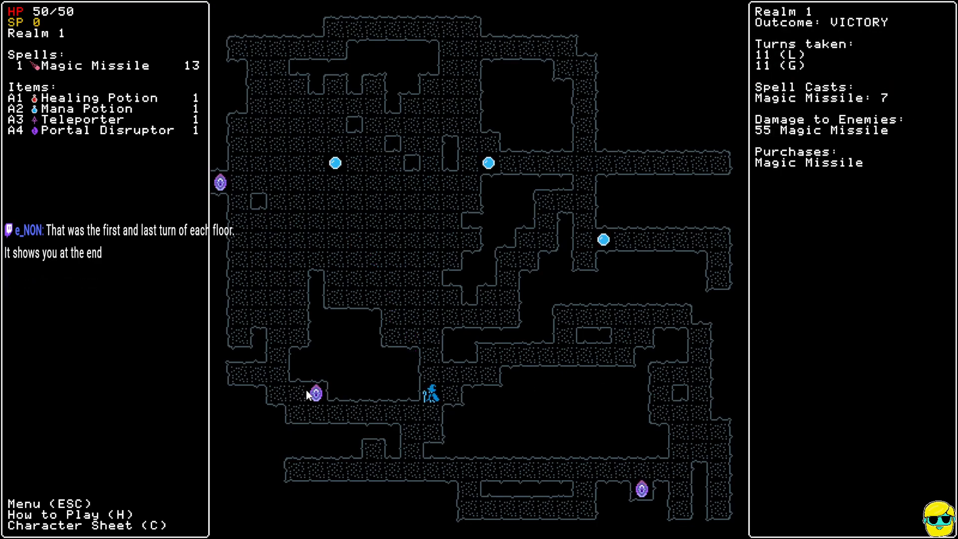
mouse_move(219, 173)
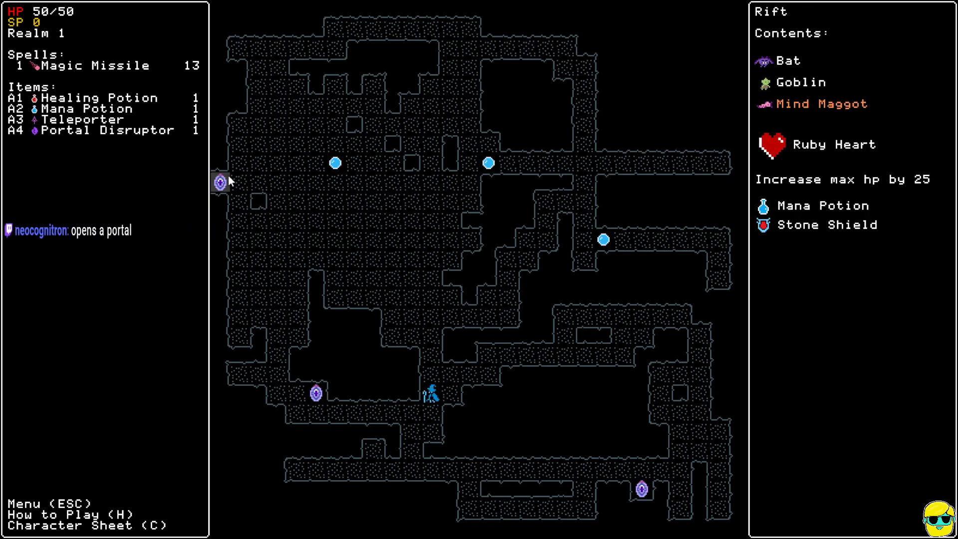
Choose the rift offering the Ruby Heart and open the Learn Spell shop with 3 SP.
click(219, 182)
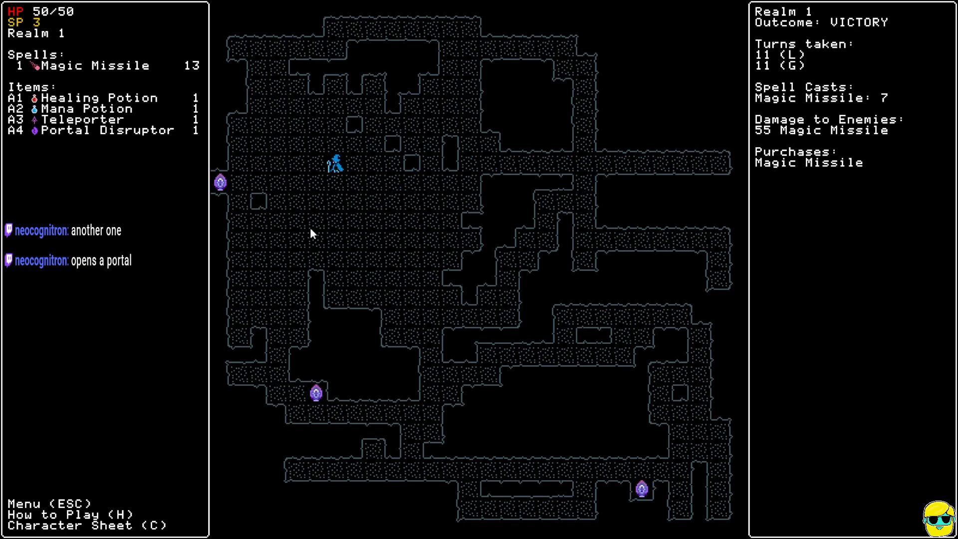
click(219, 182)
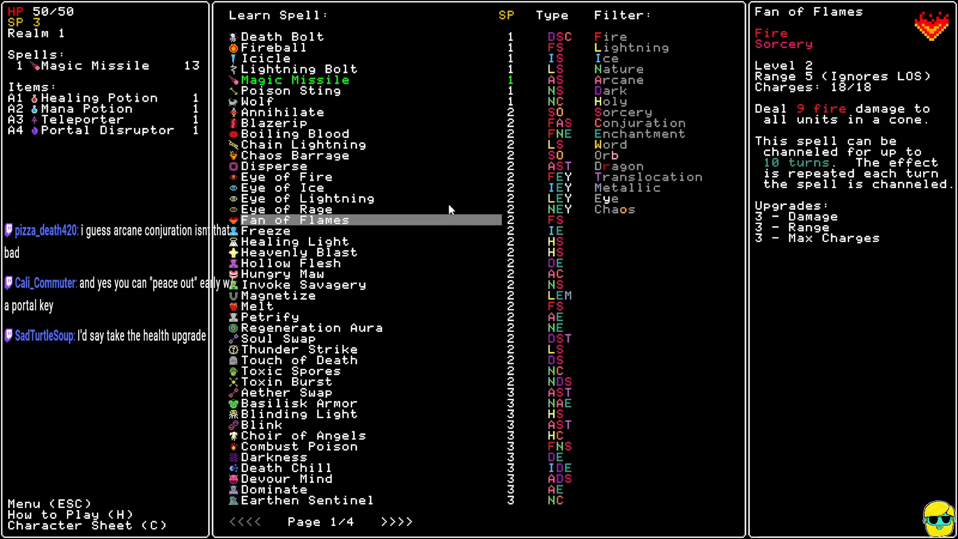
Filter the spell shop to Arcane Conjuration spells like Hungry Maw, Glass Orb and Void Orb.
click(638, 122)
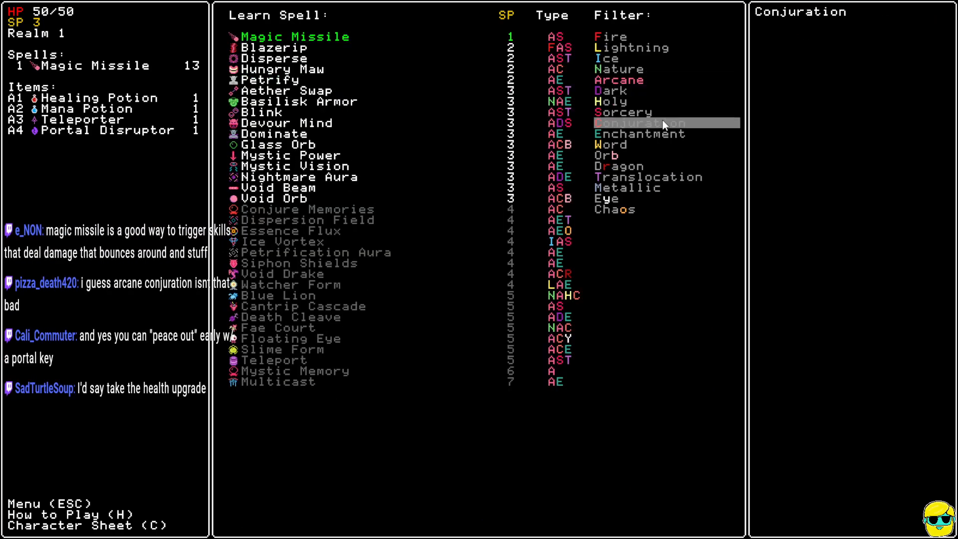
click(639, 123)
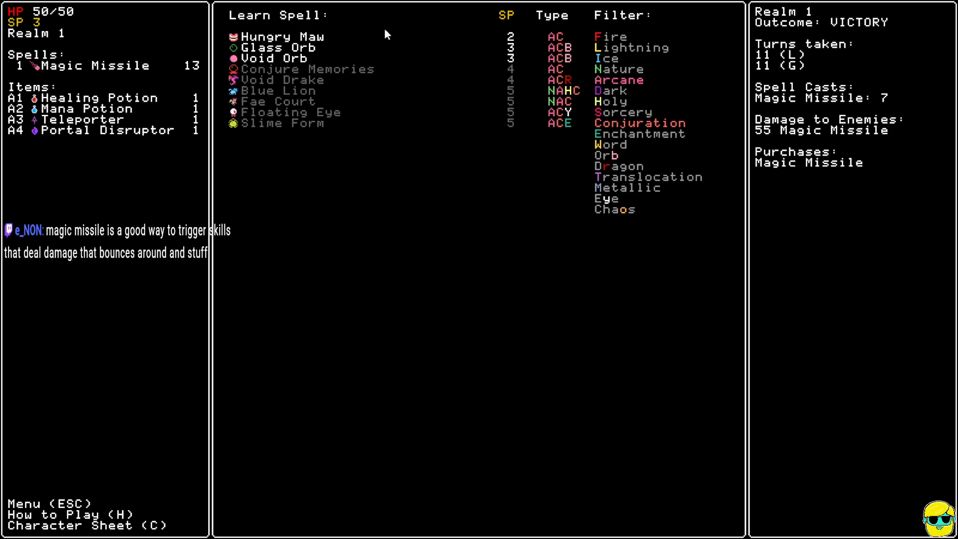
mouse_move(279, 48)
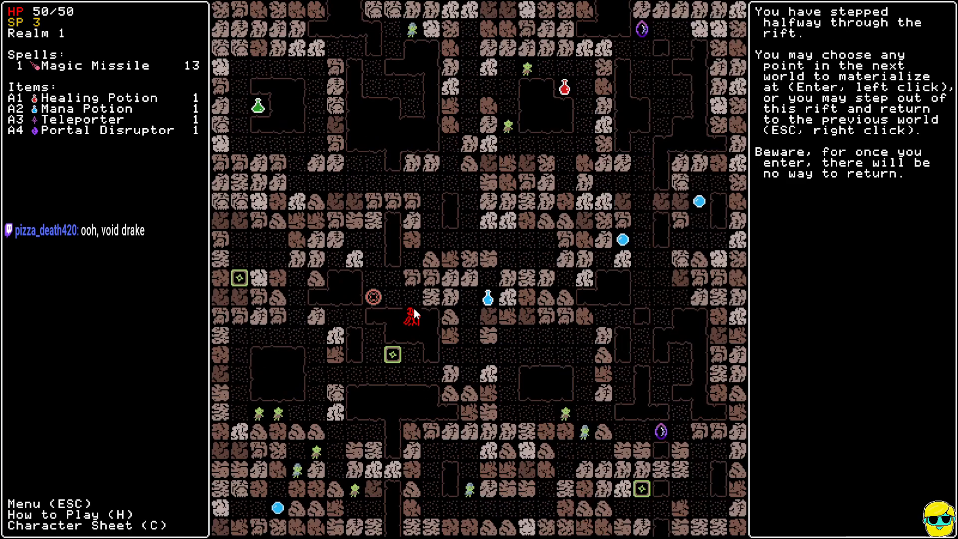
Materialize at a spawn point in realm 2 and reopen the Learn Spell shop.
click(660, 337)
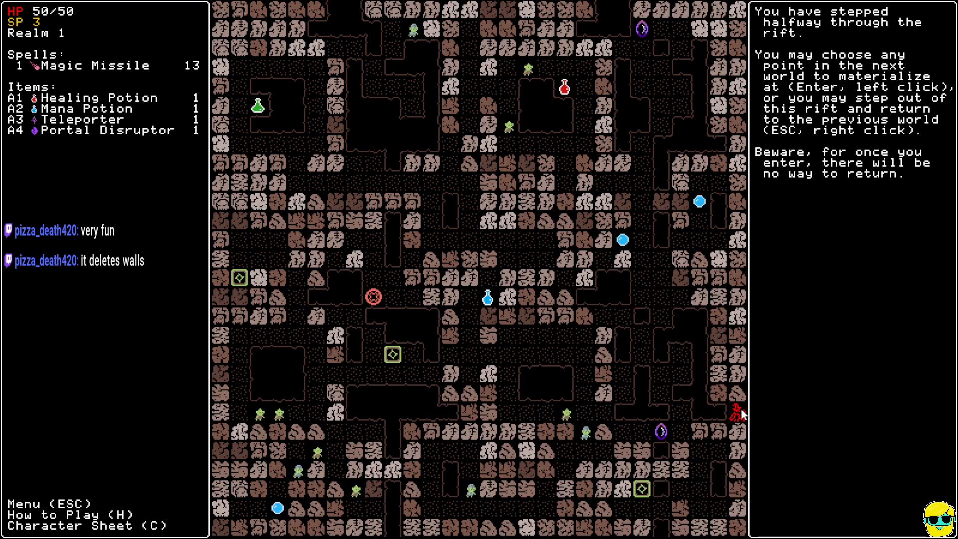
click(372, 299)
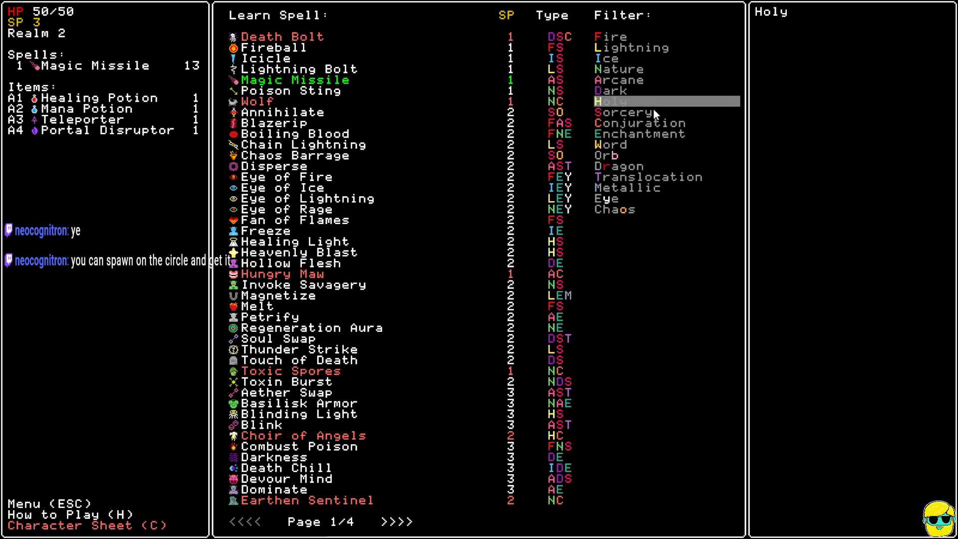
Learn Void Drake for 3 SP and summon a Void Drake below the wizard.
click(619, 80)
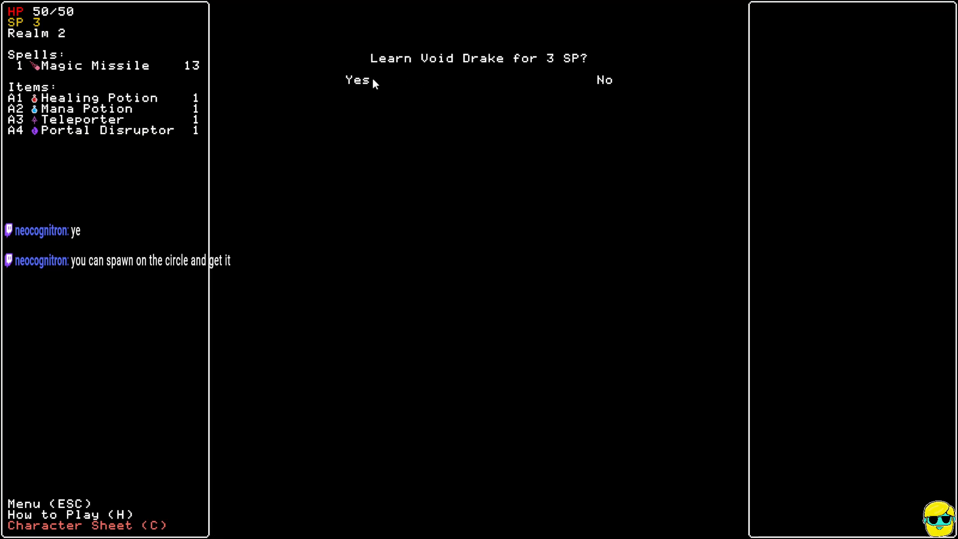
click(355, 80)
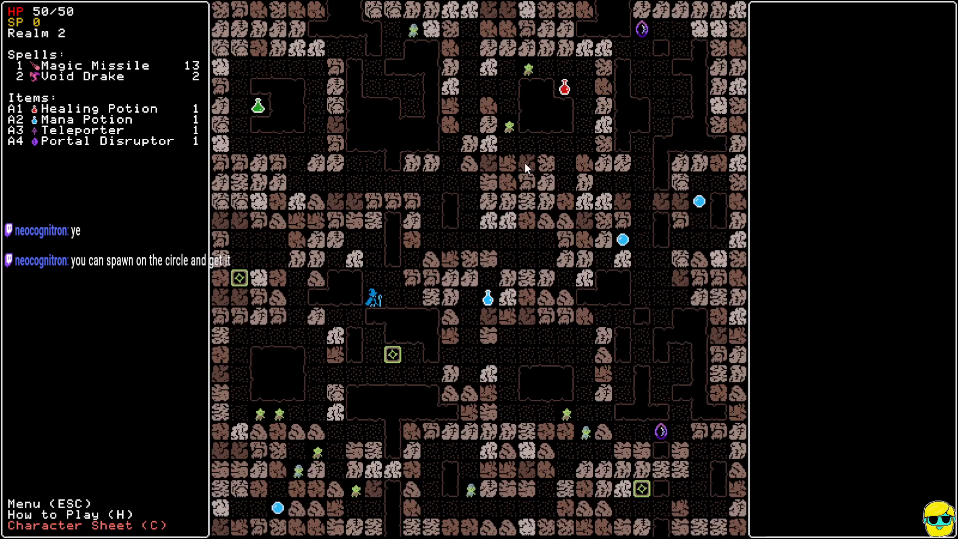
click(78, 76)
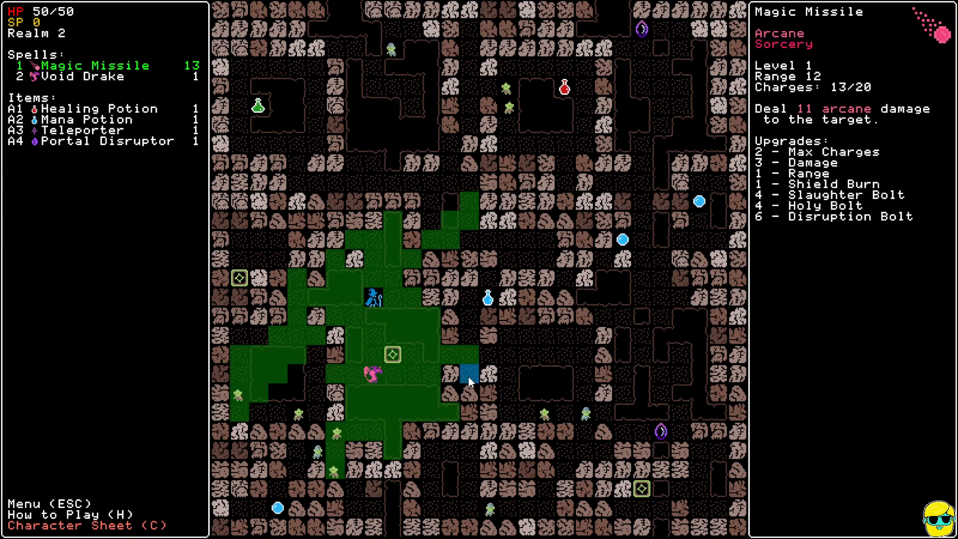
Cast Magic Missile at realm 2's enemies alongside the Void Drake until the realm is won.
click(466, 373)
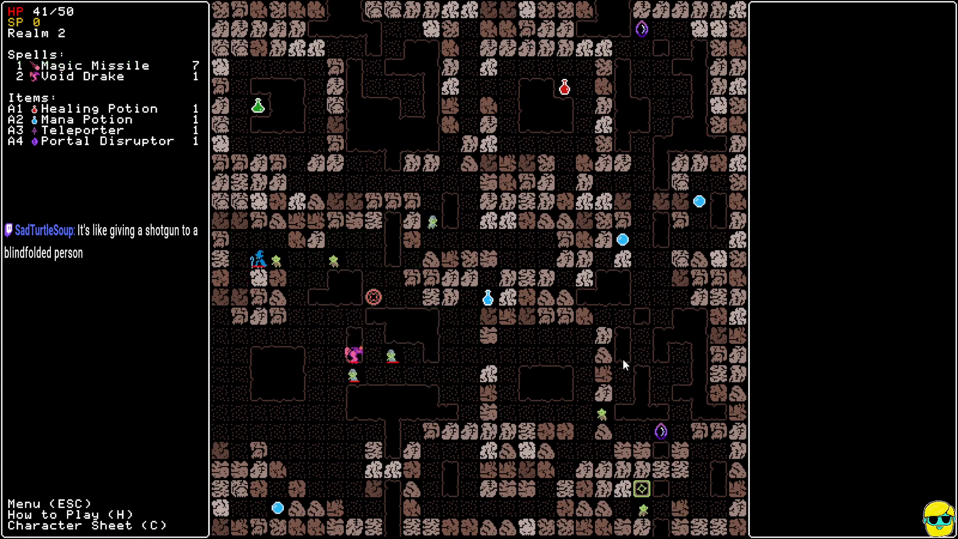
key(1)
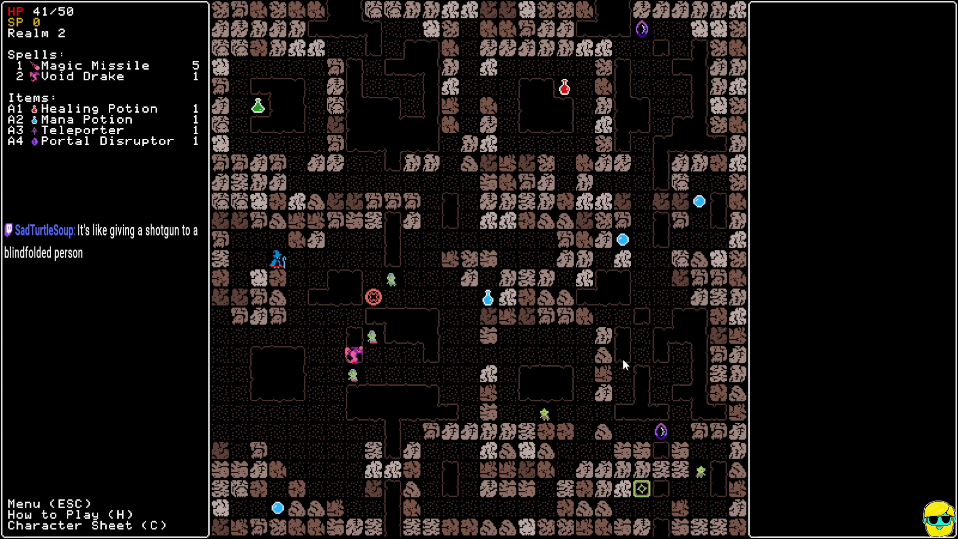
click(83, 76)
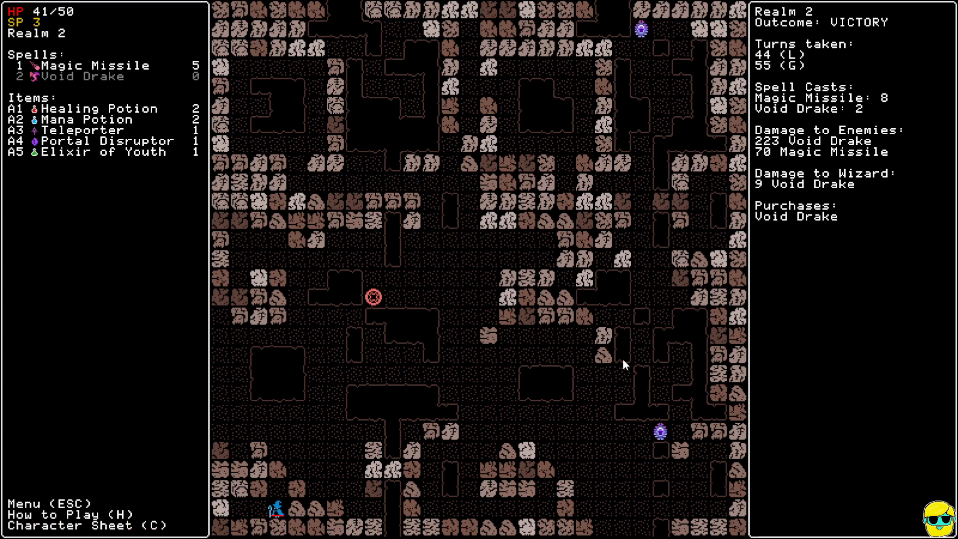
mouse_move(316, 257)
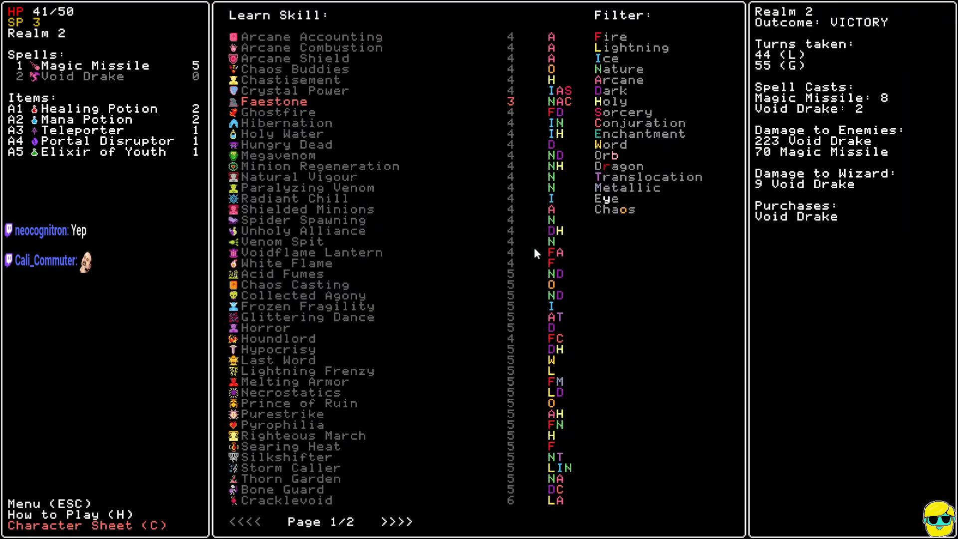
Go to page 2 of the skill shop and view the level-7 Arch Conjurer skill.
click(288, 101)
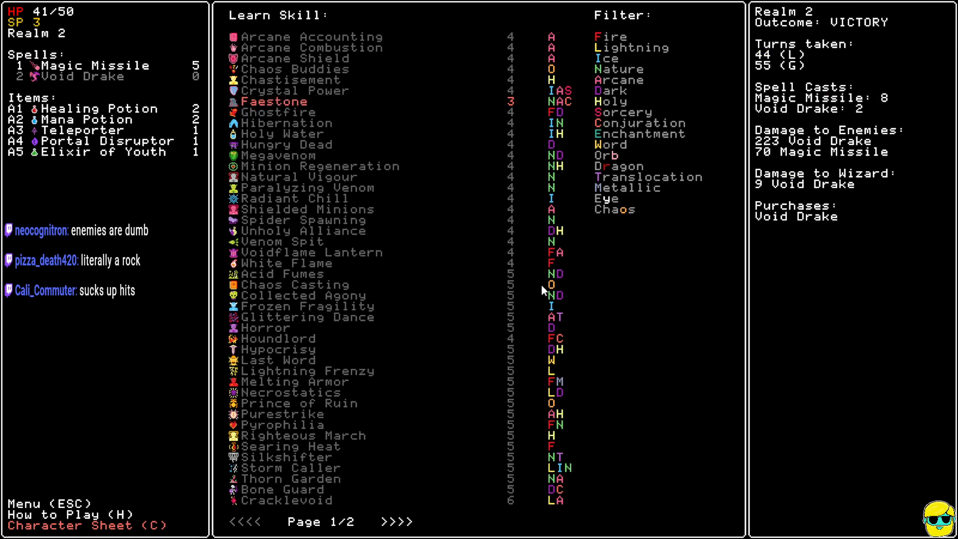
click(396, 520)
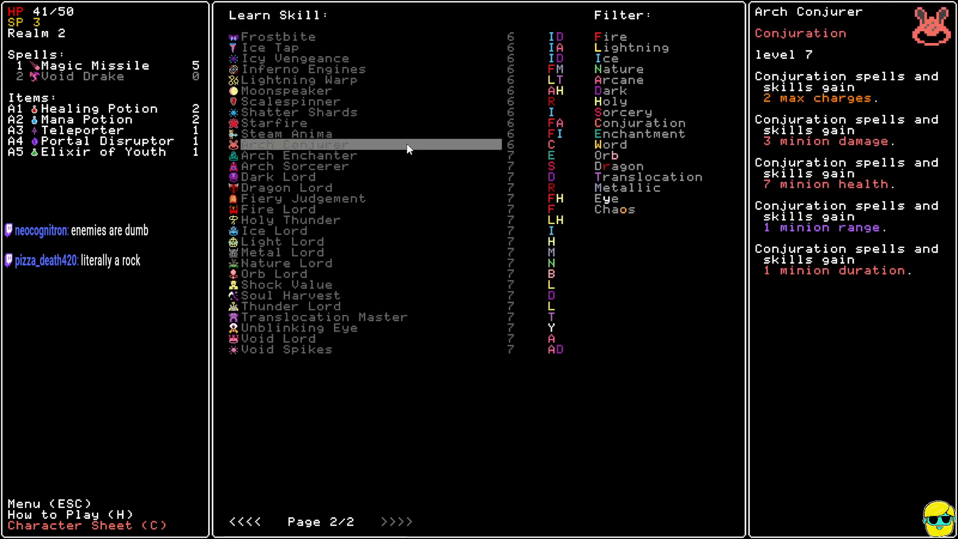